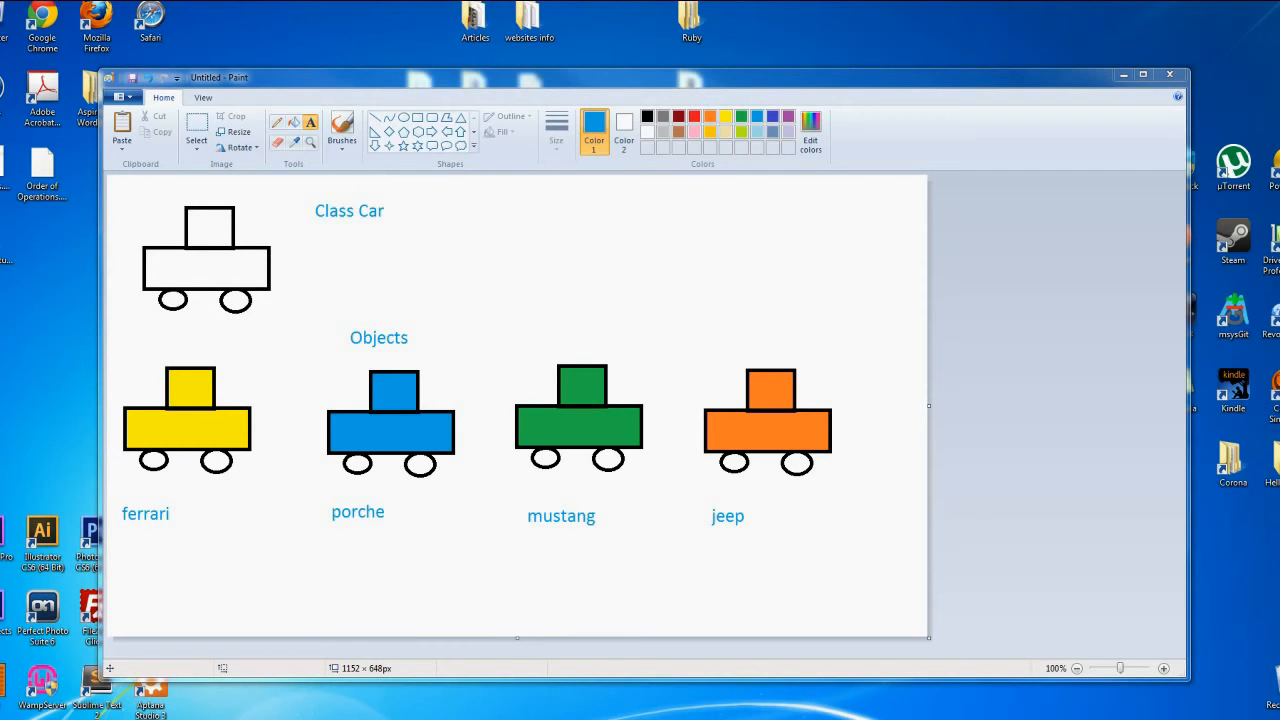
mouse_move(1268, 435)
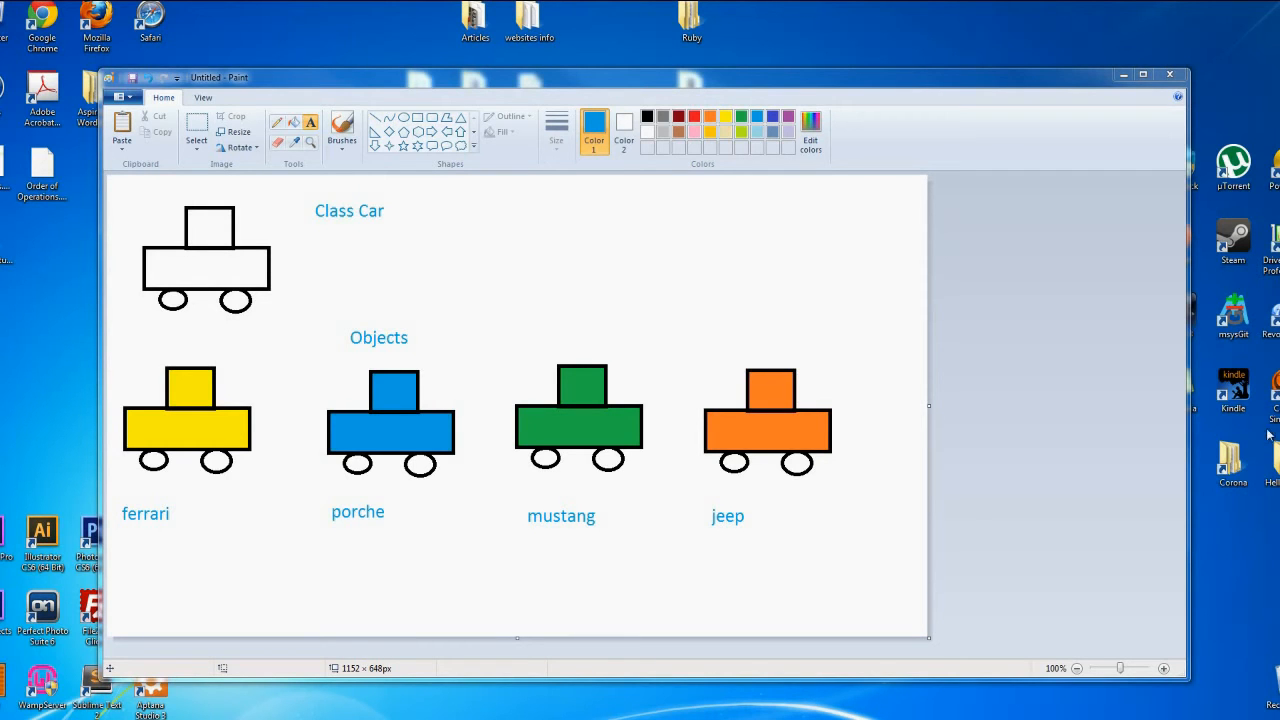
mouse_move(1248, 425)
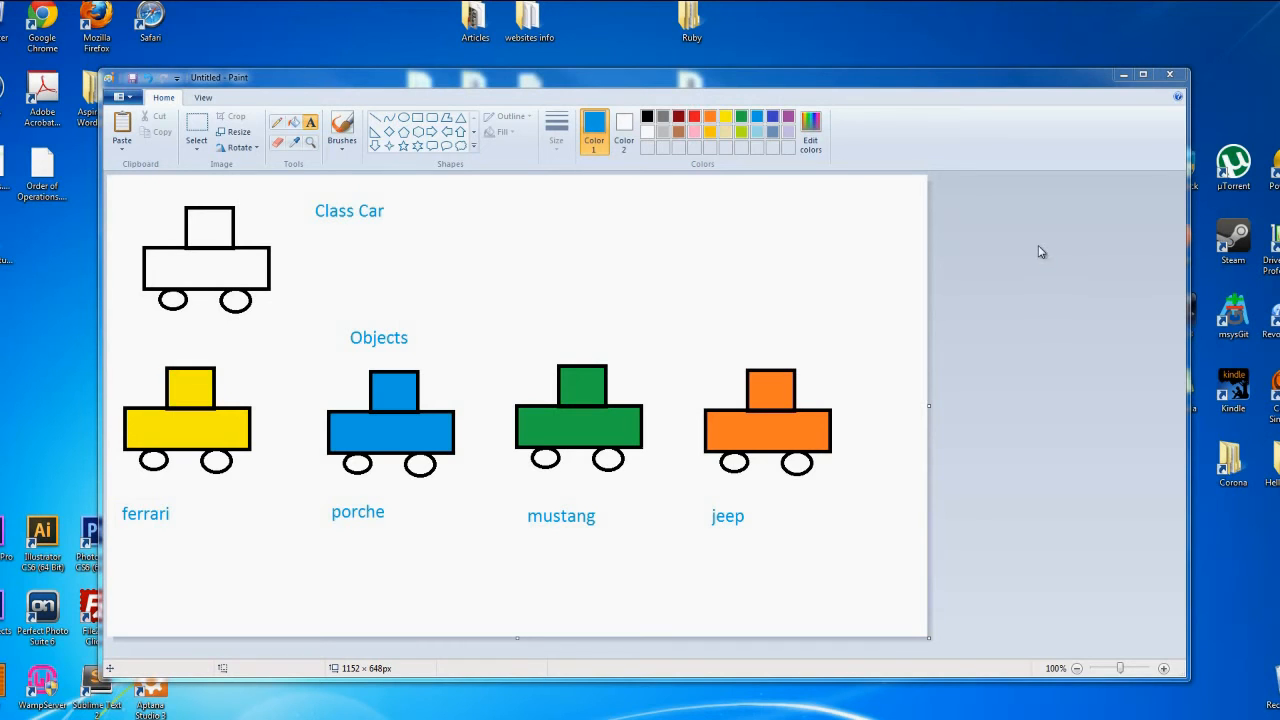
mouse_move(1043, 211)
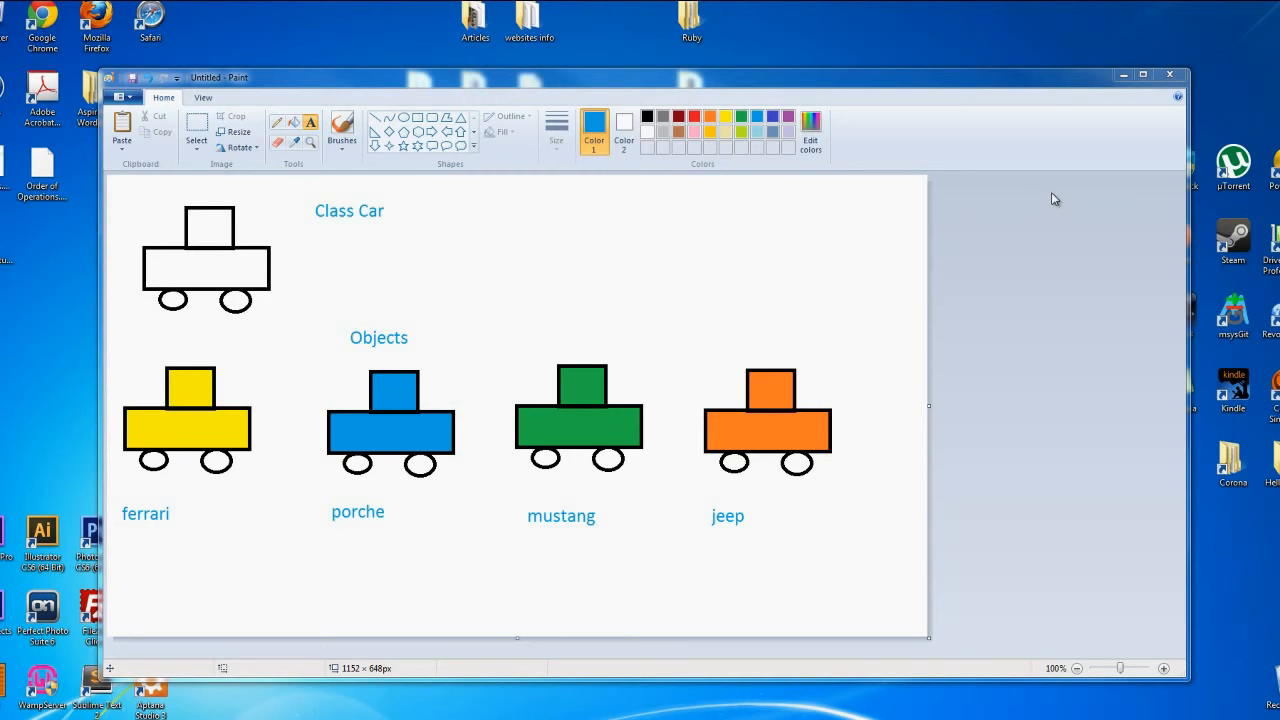
mouse_move(1003, 319)
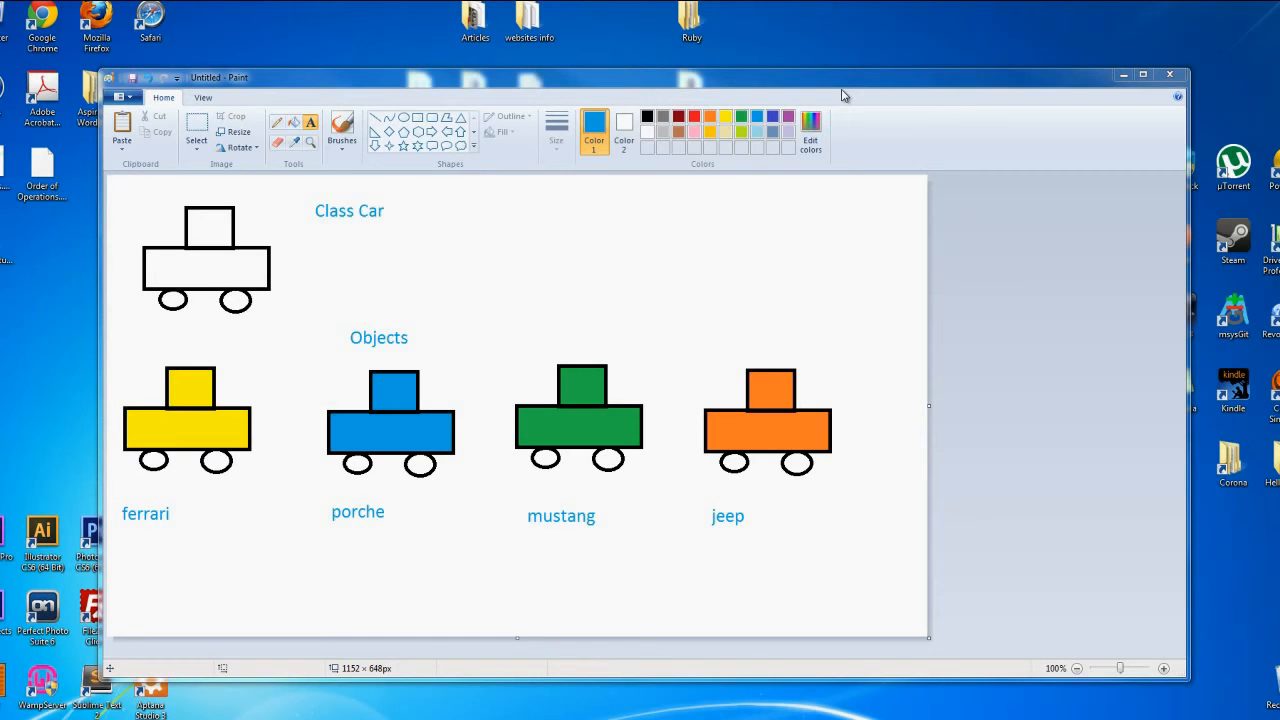
mouse_move(842, 216)
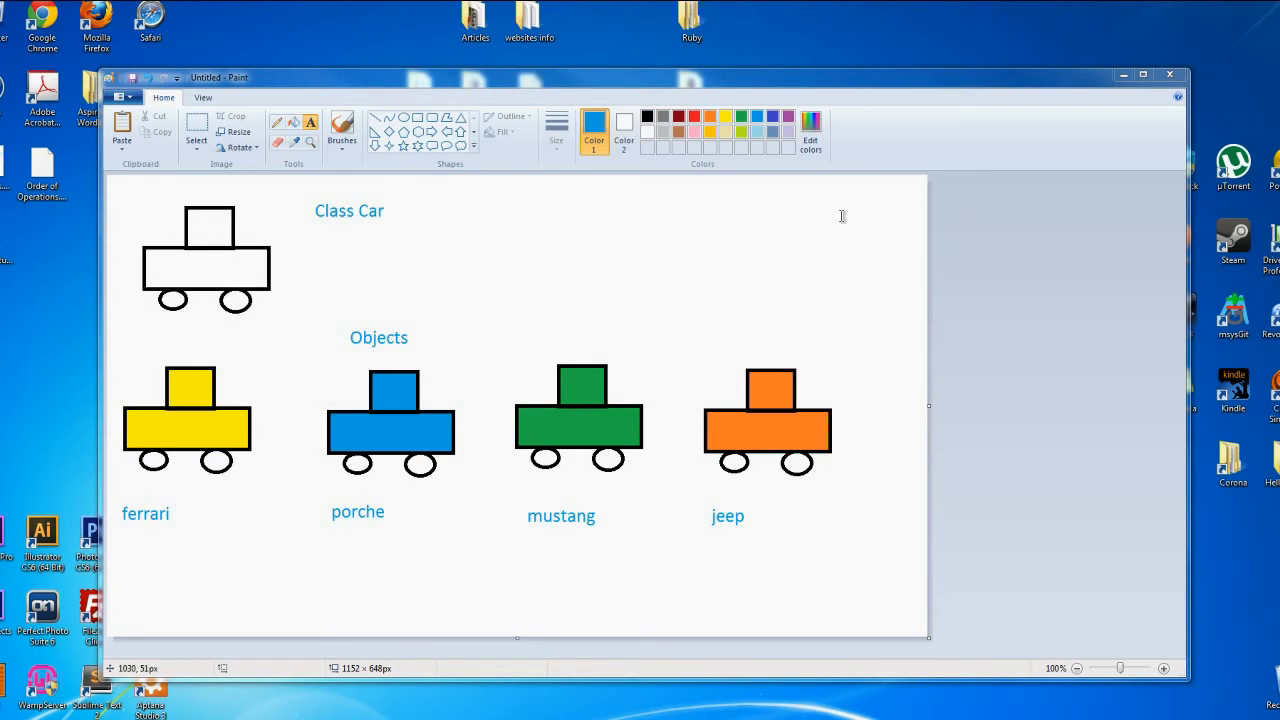
mouse_move(612, 292)
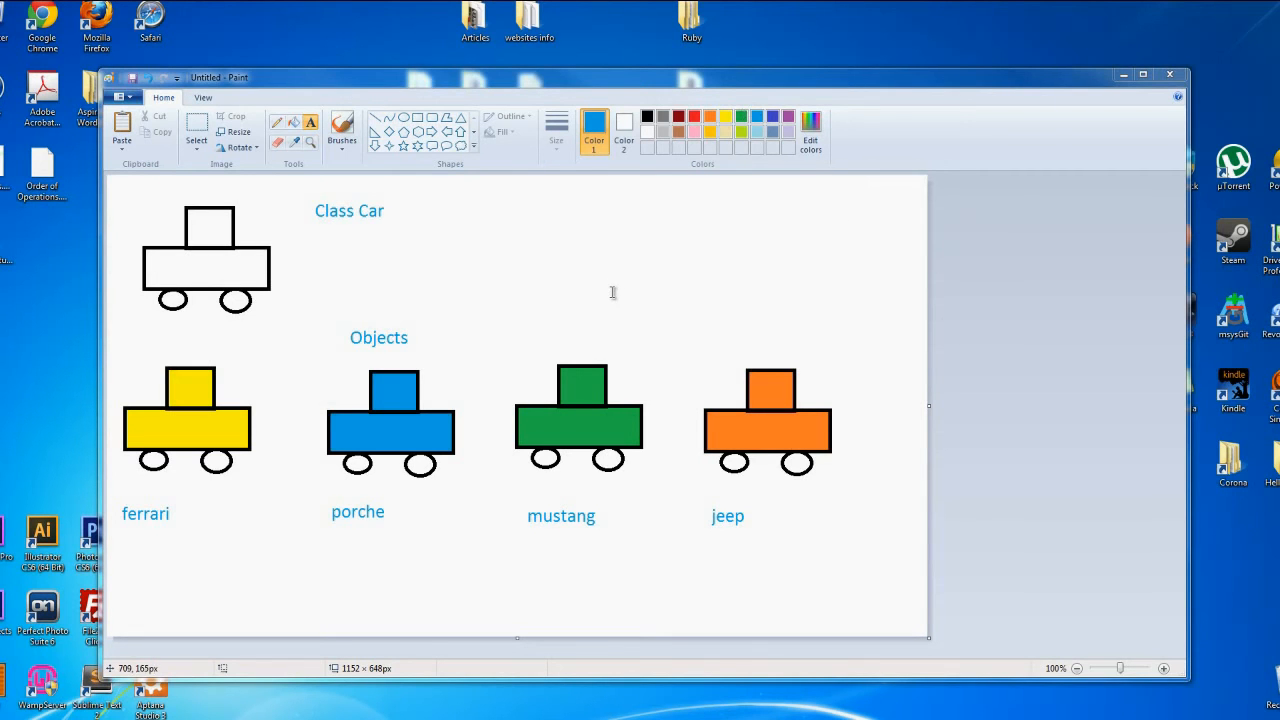
mouse_move(388, 289)
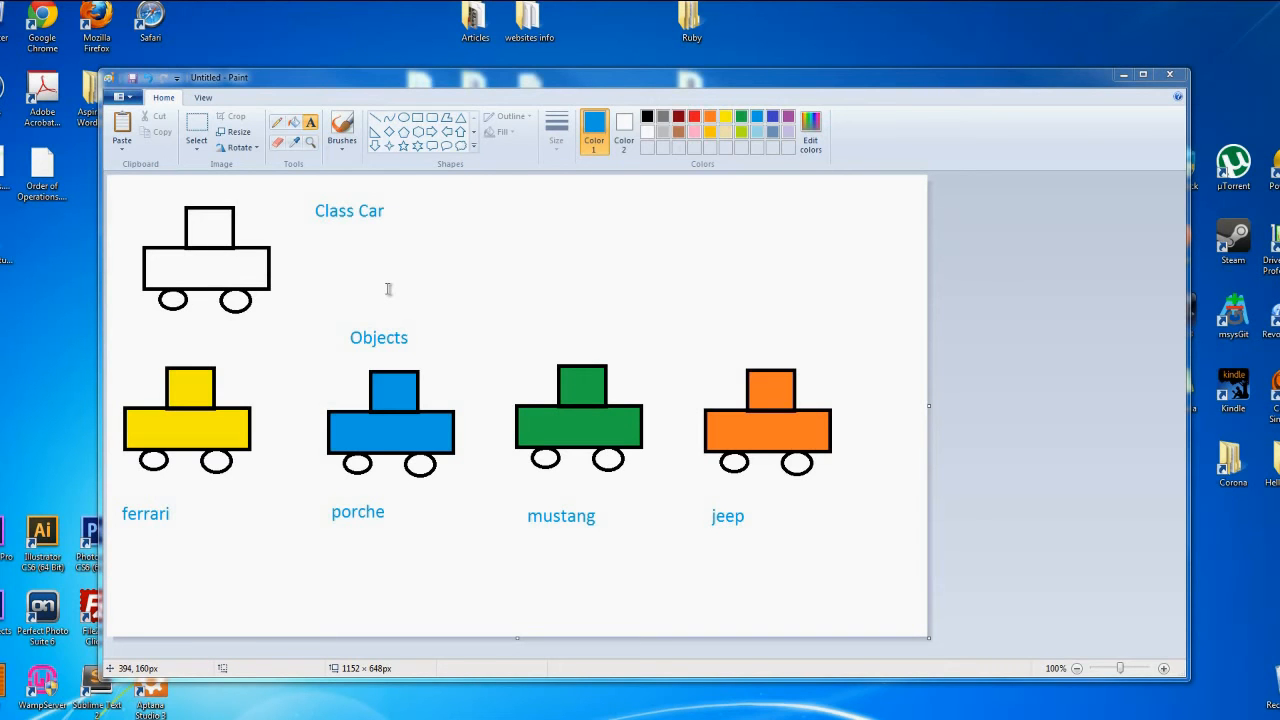
mouse_move(388, 289)
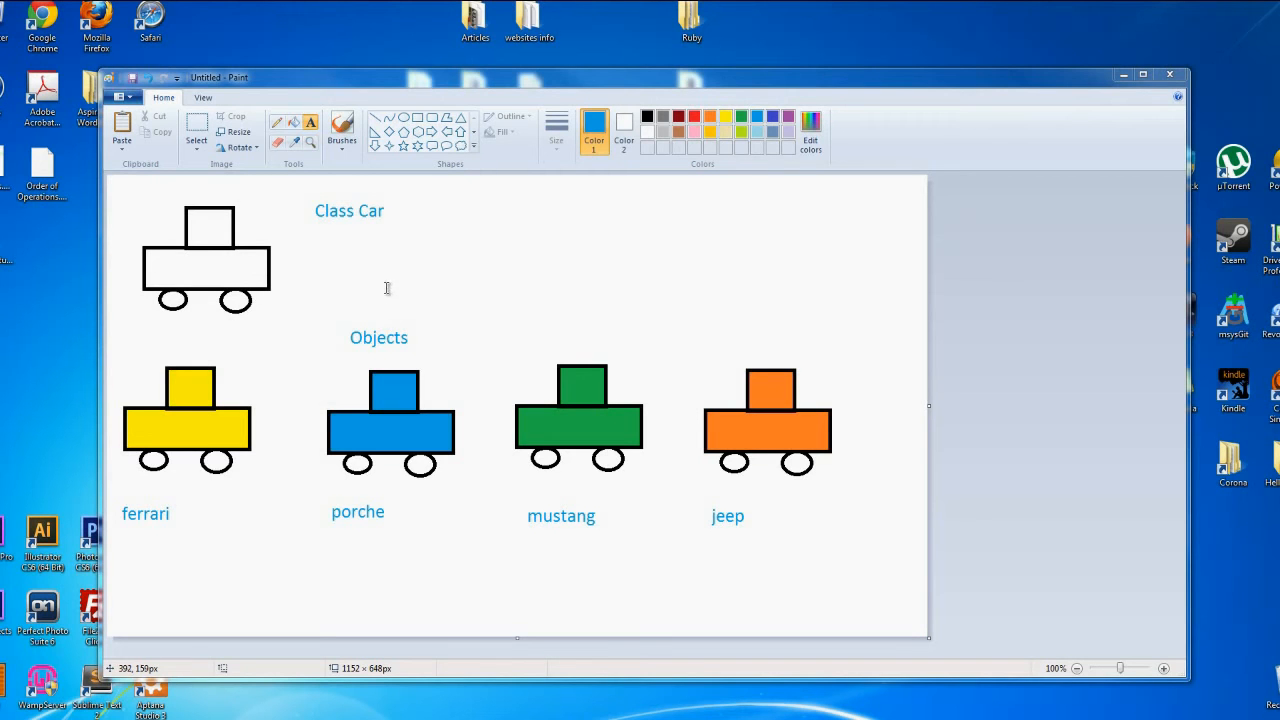
mouse_move(312, 307)
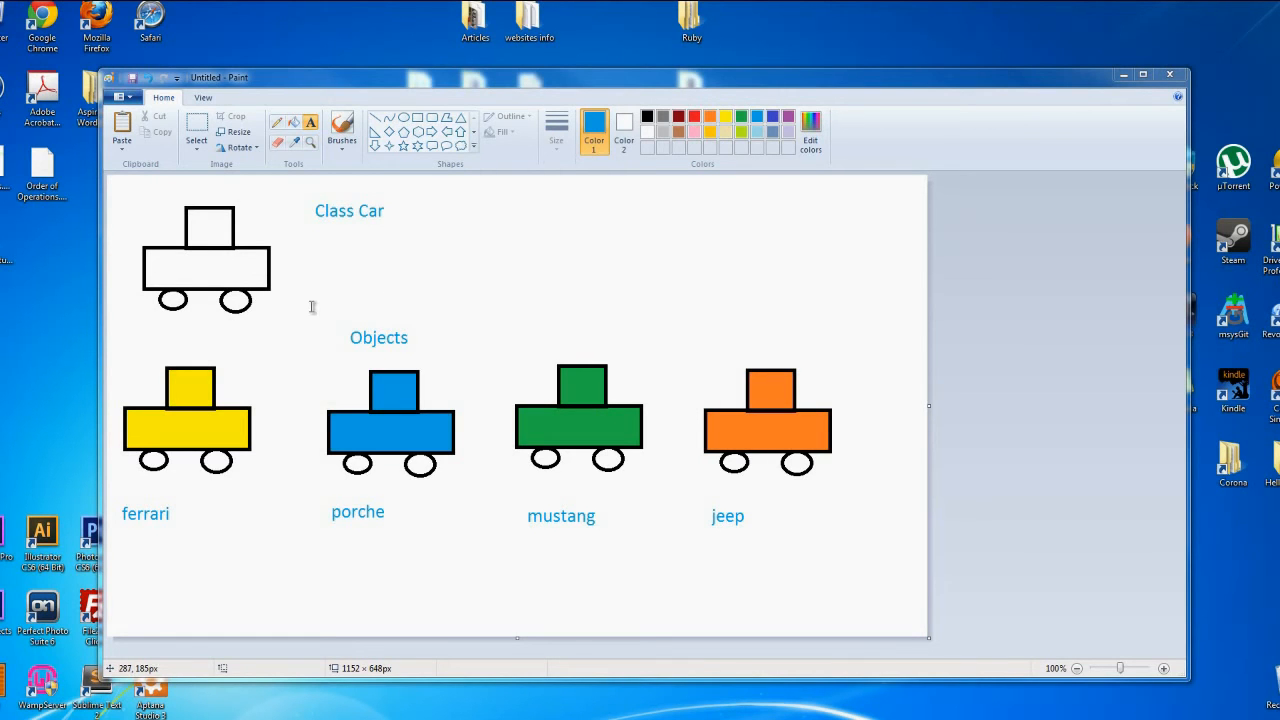
mouse_move(351, 223)
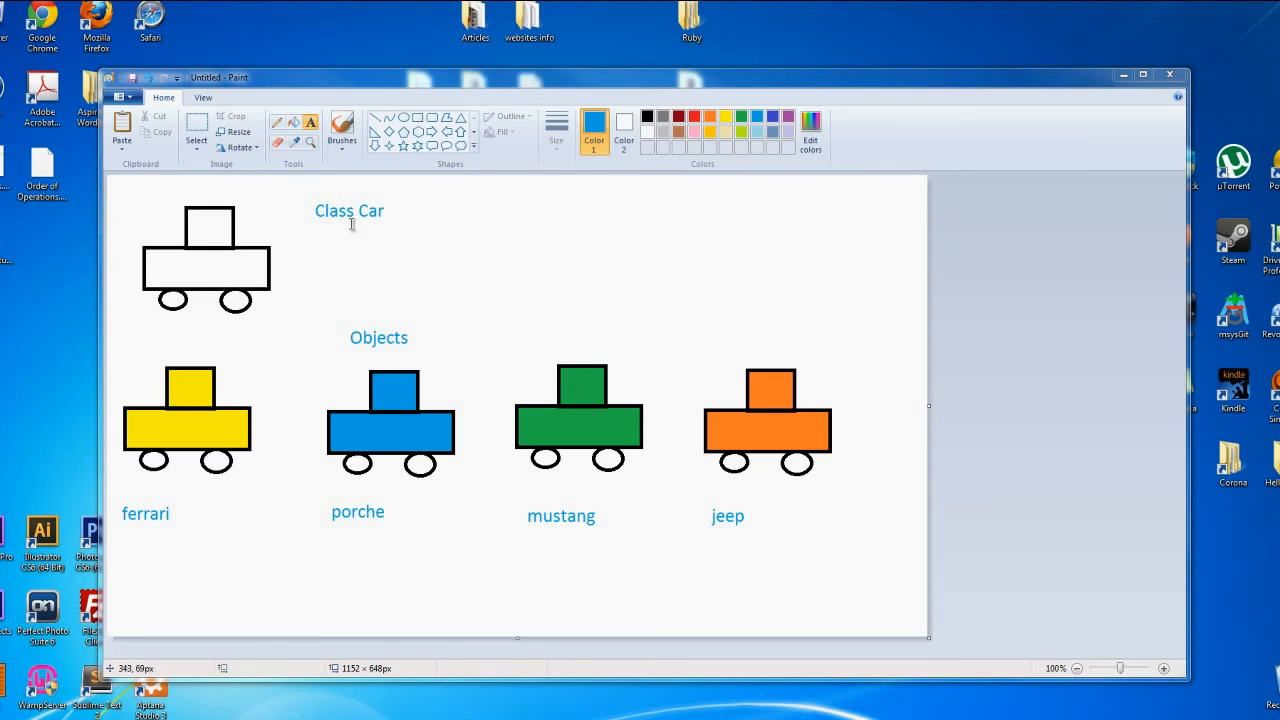
mouse_move(277, 312)
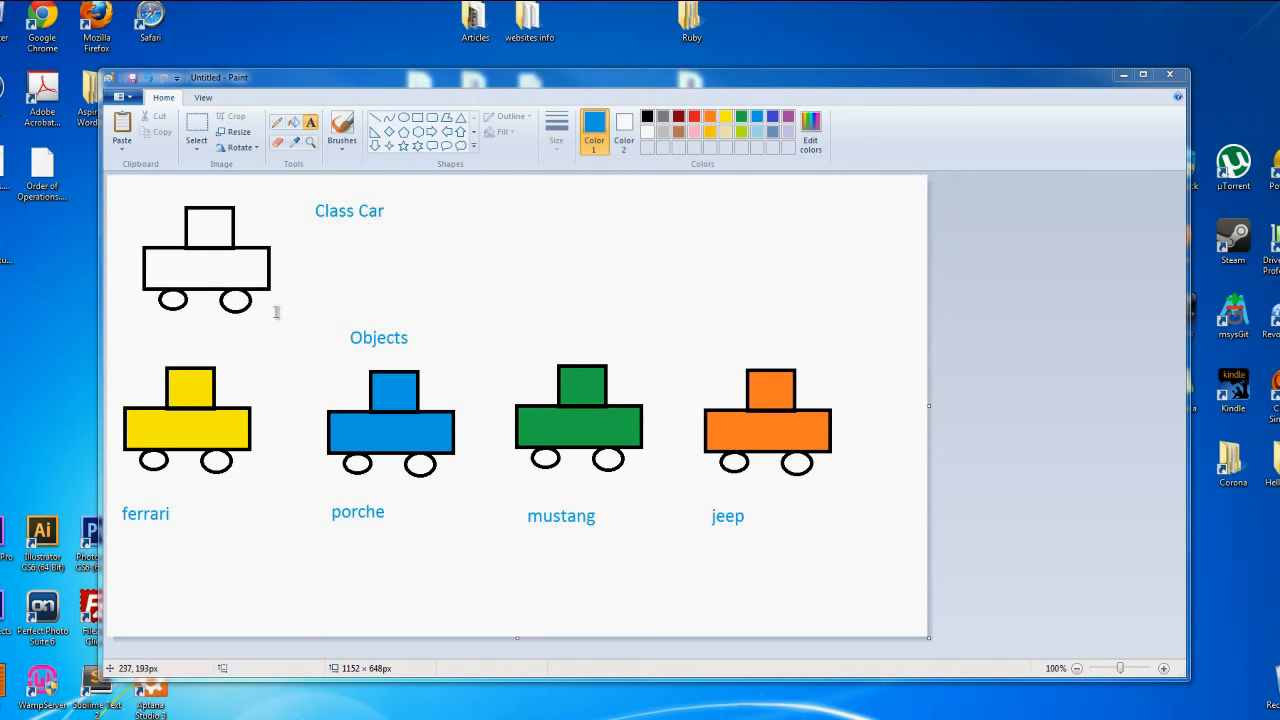
mouse_move(296, 314)
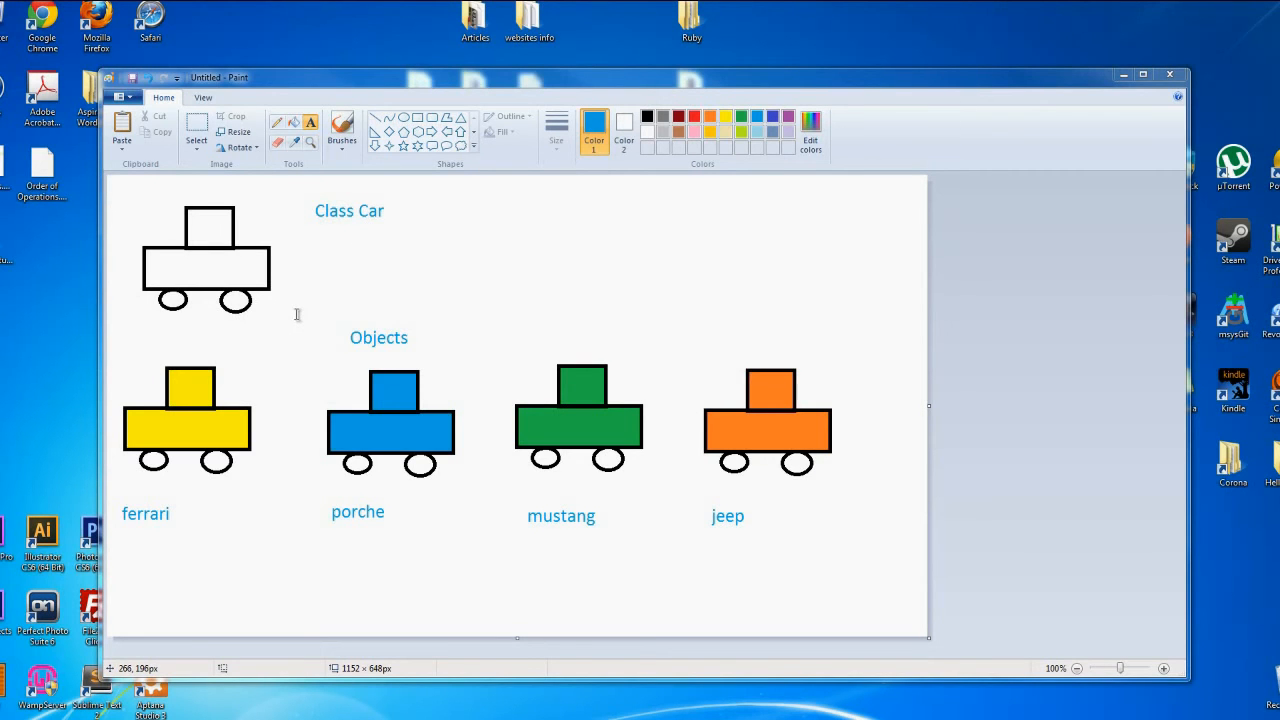
mouse_move(294, 315)
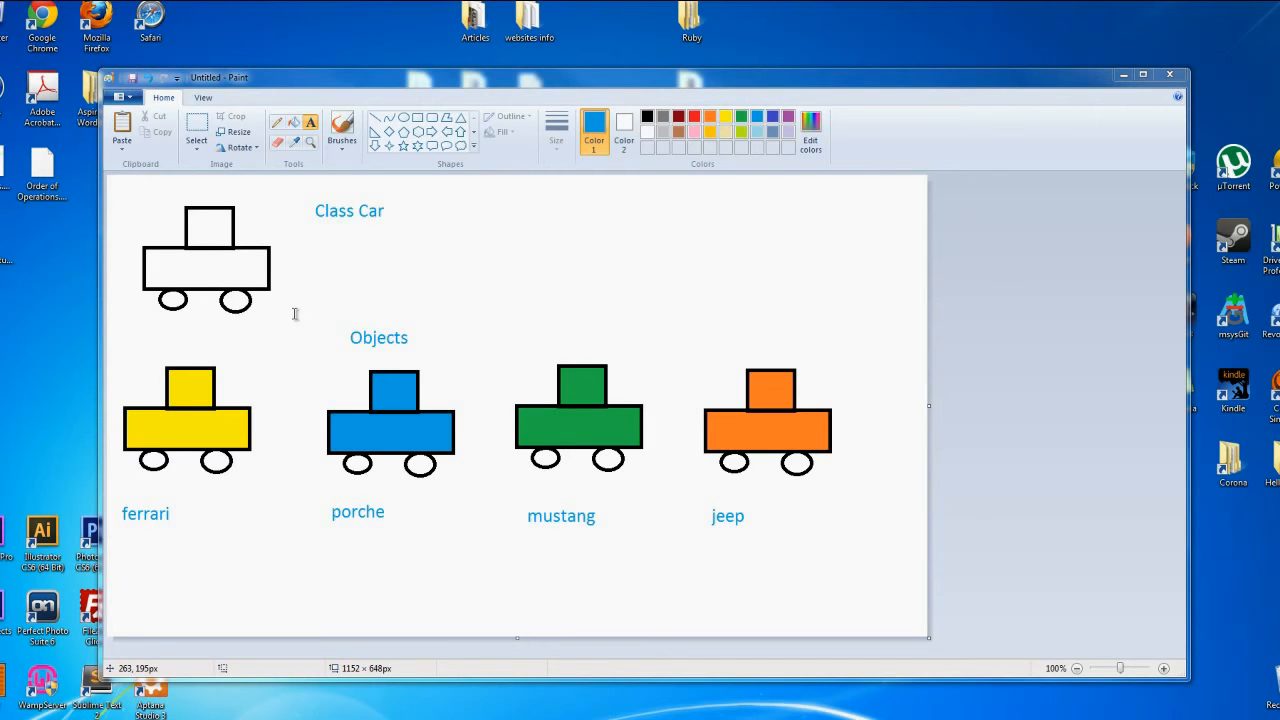
mouse_move(320, 314)
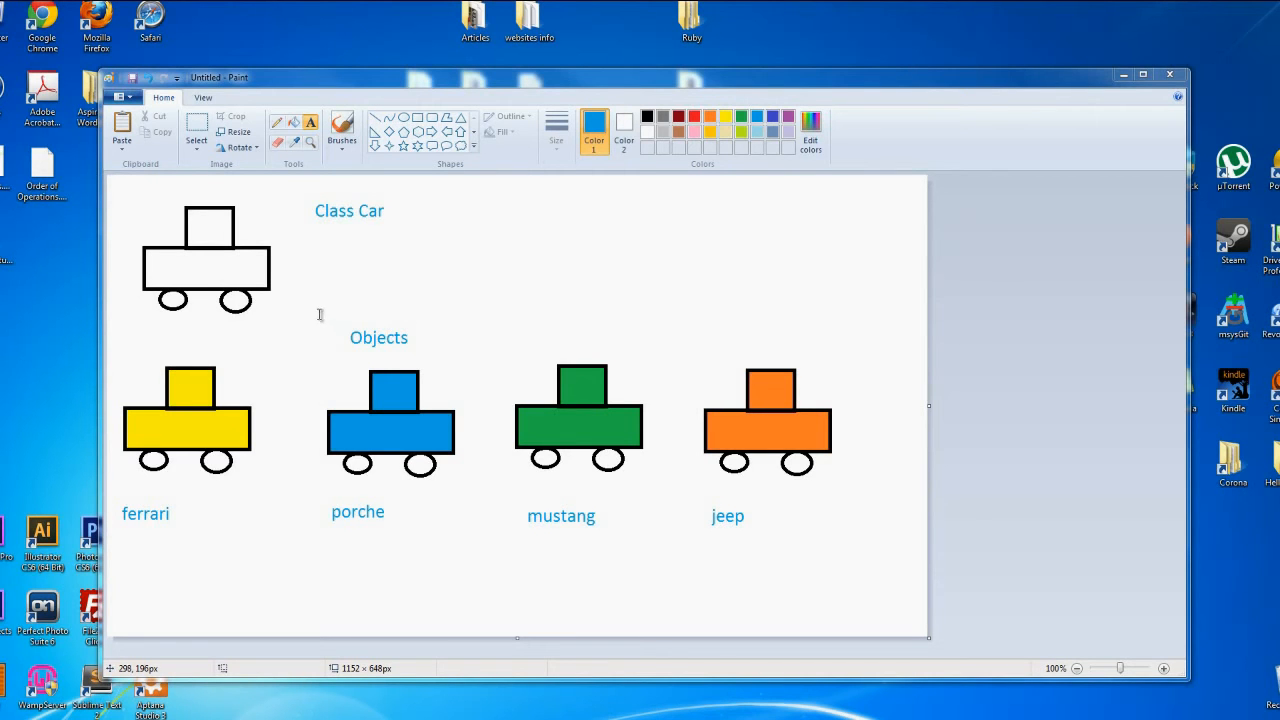
mouse_move(372, 207)
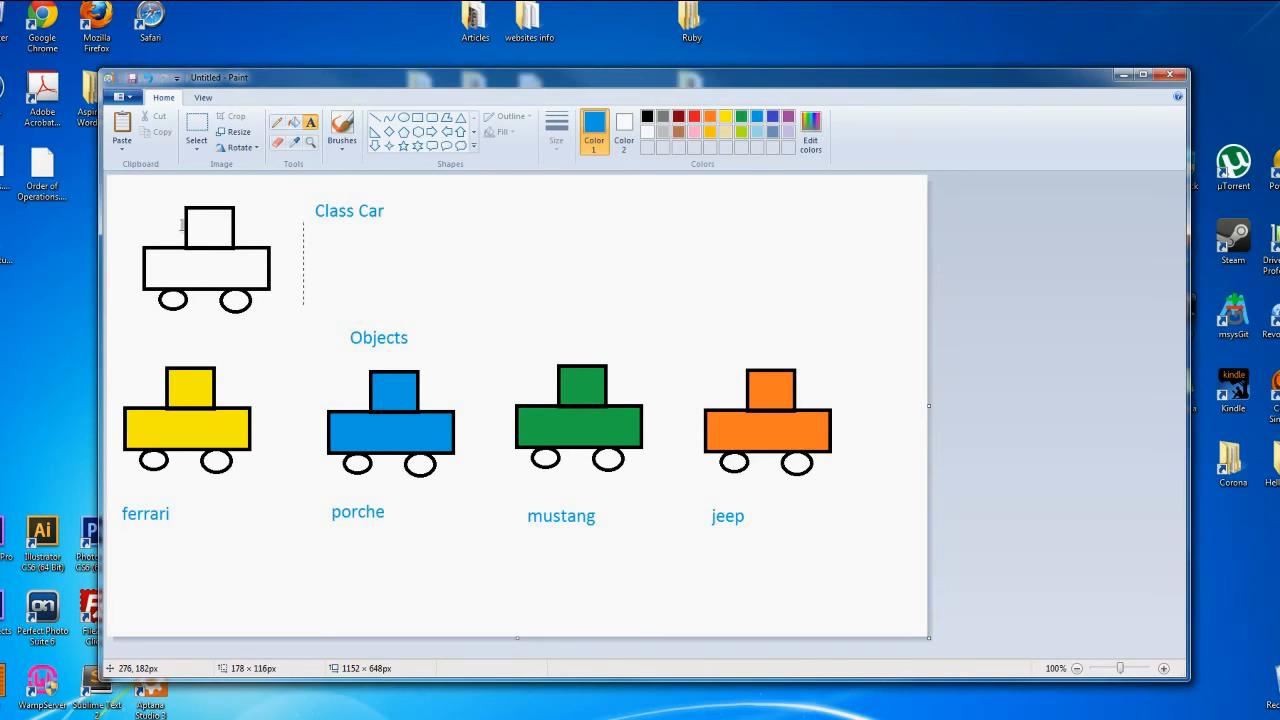
- Mark out the Class Car blueprint drawing and discard the empty text area near Objects
left_click(220, 250)
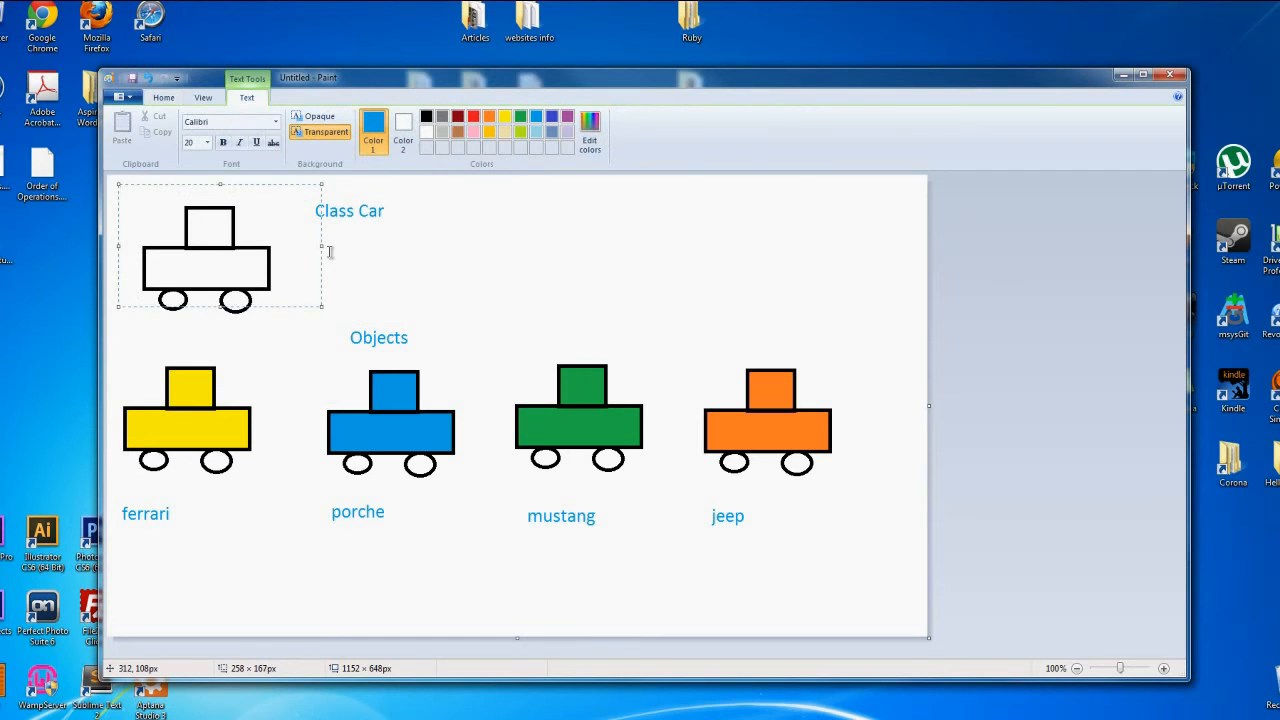
mouse_move(356, 262)
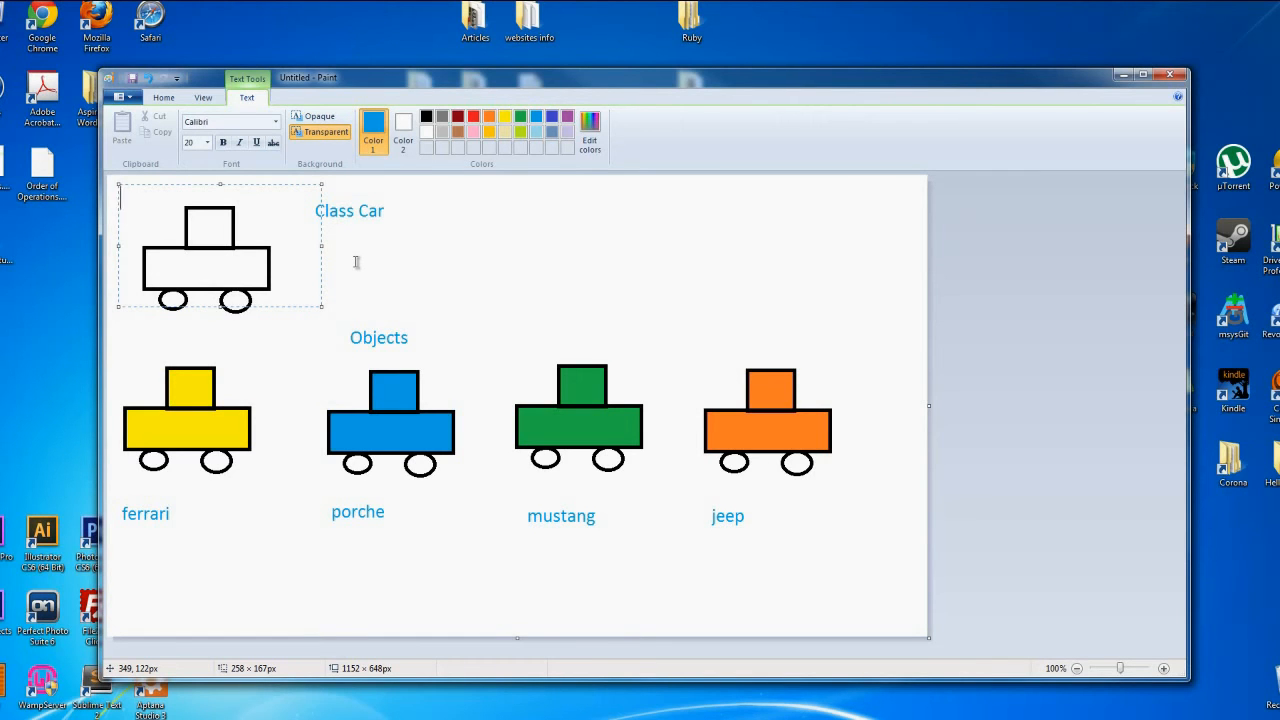
mouse_move(392, 260)
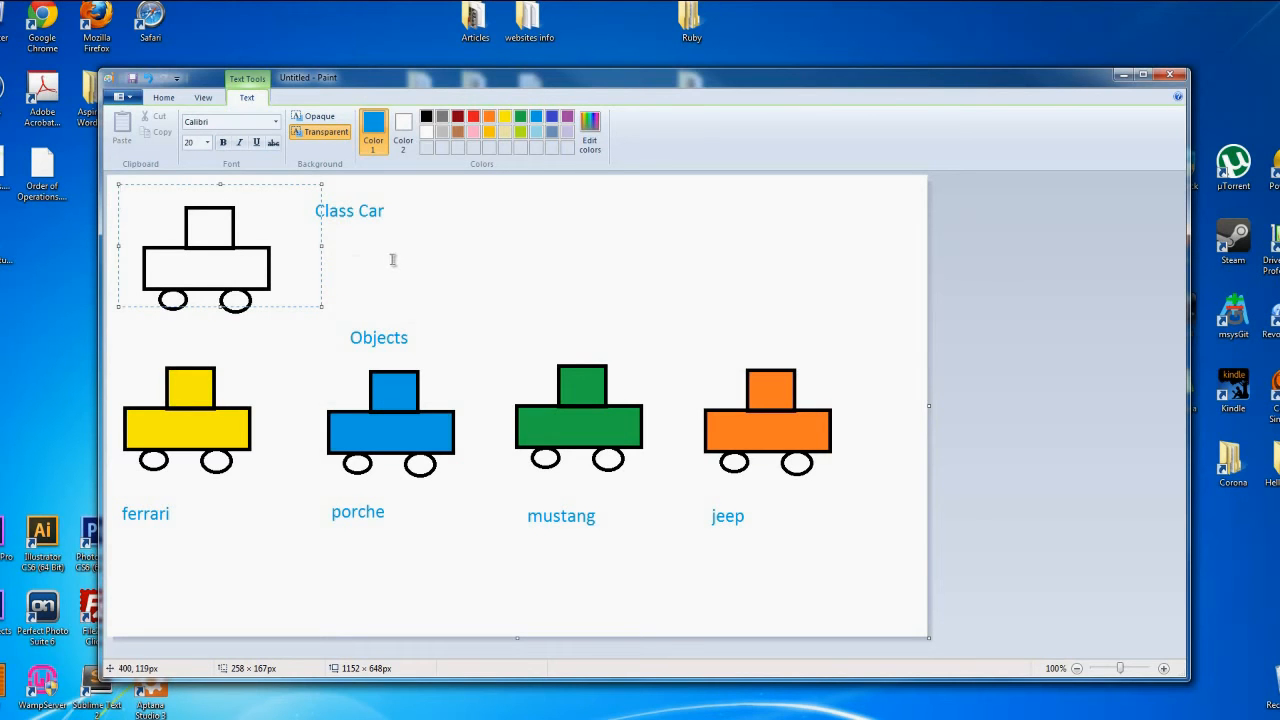
mouse_move(408, 257)
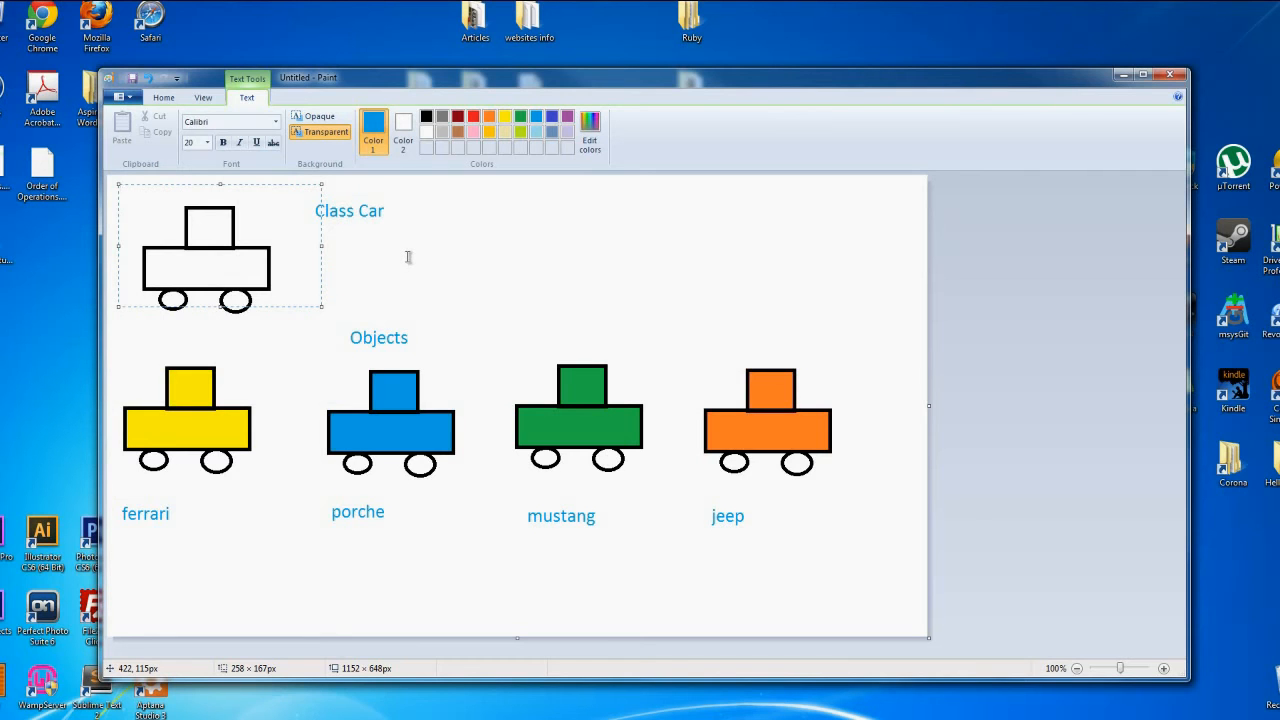
mouse_move(382, 241)
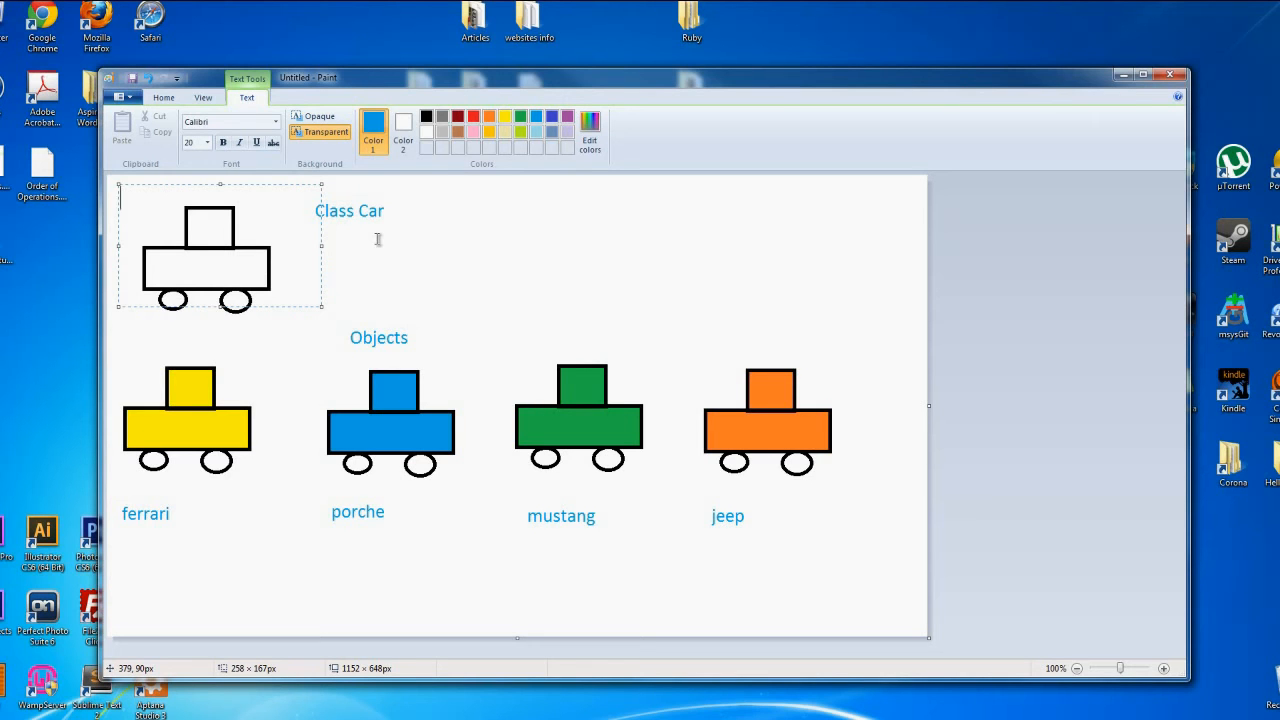
mouse_move(358, 211)
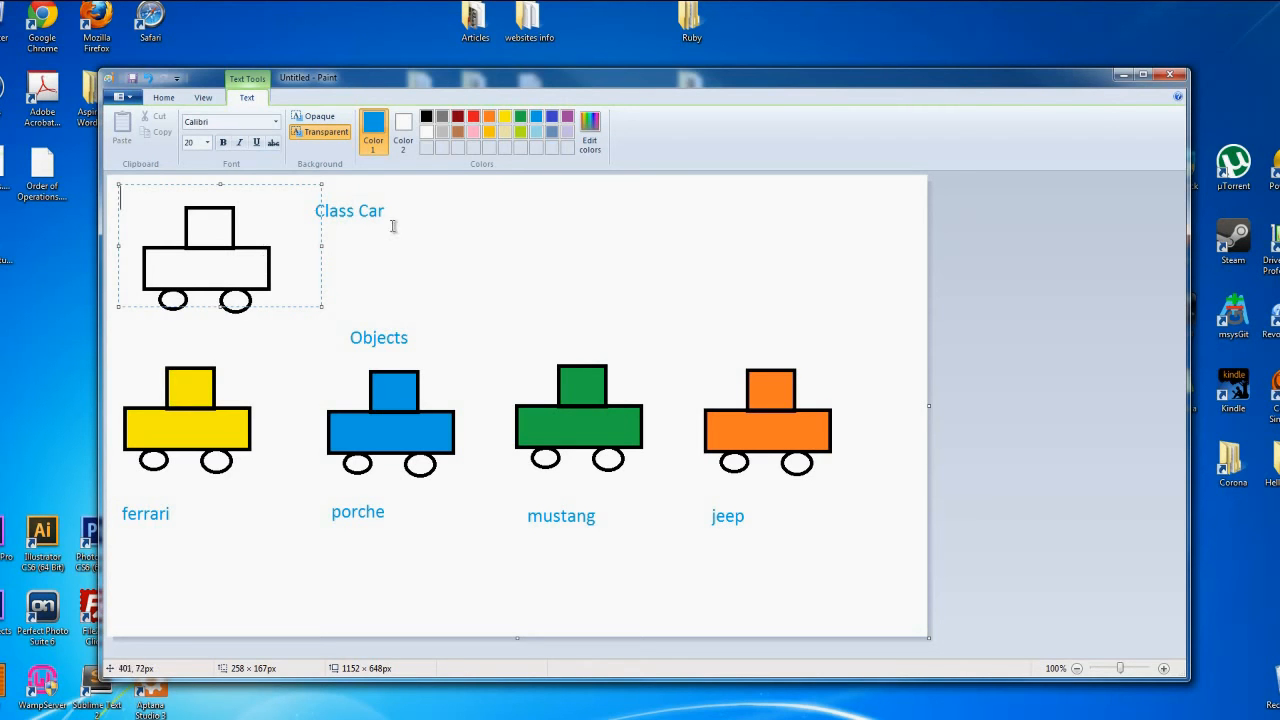
mouse_move(321, 265)
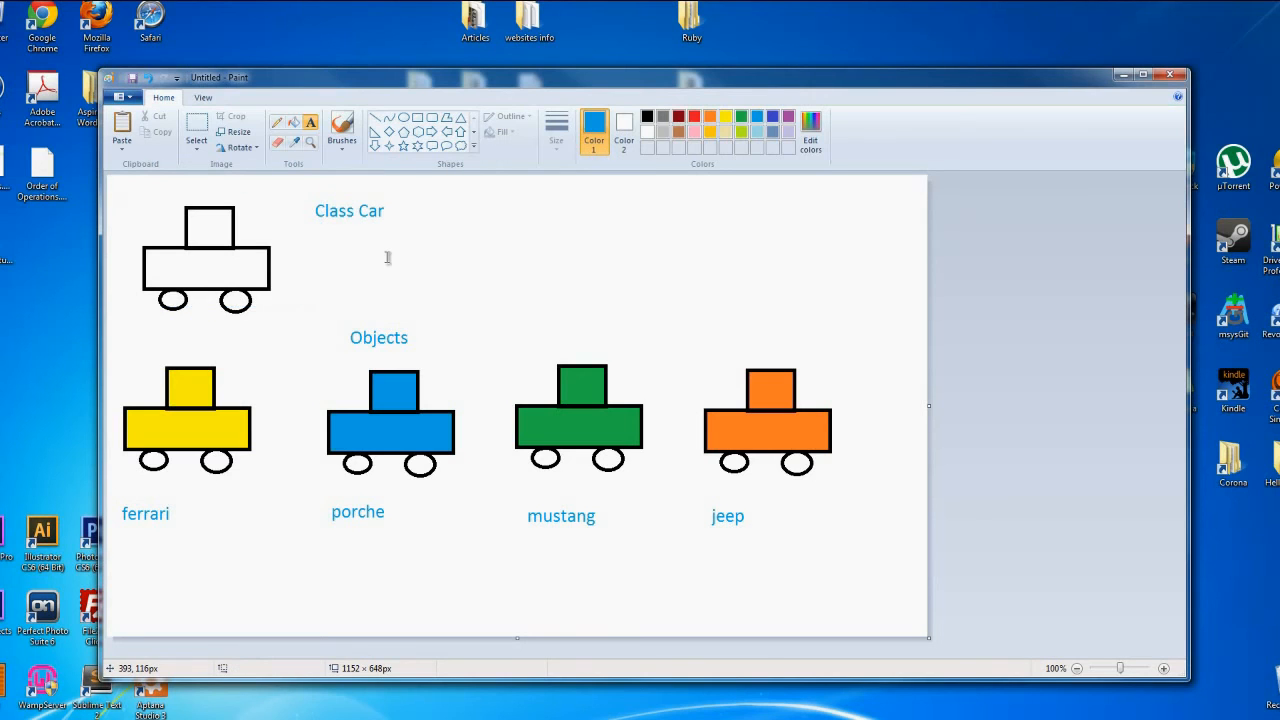
mouse_move(302, 213)
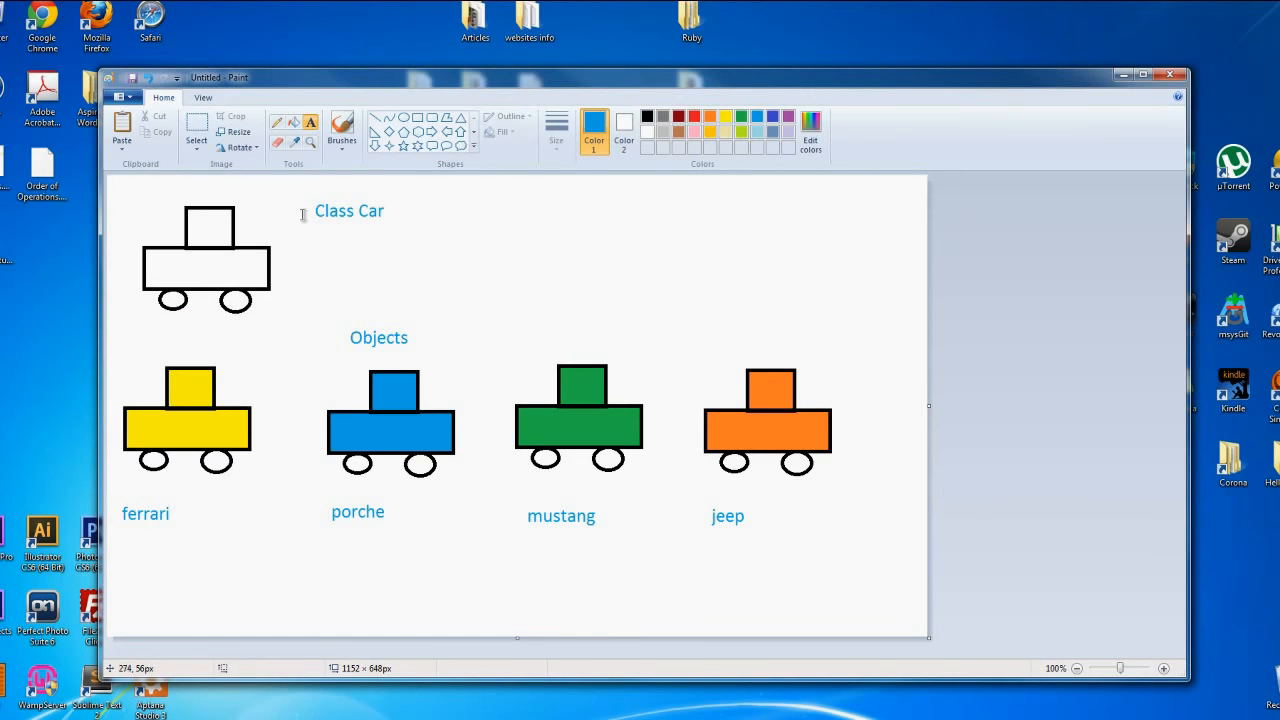
left_click_drag(138, 197, 268, 305)
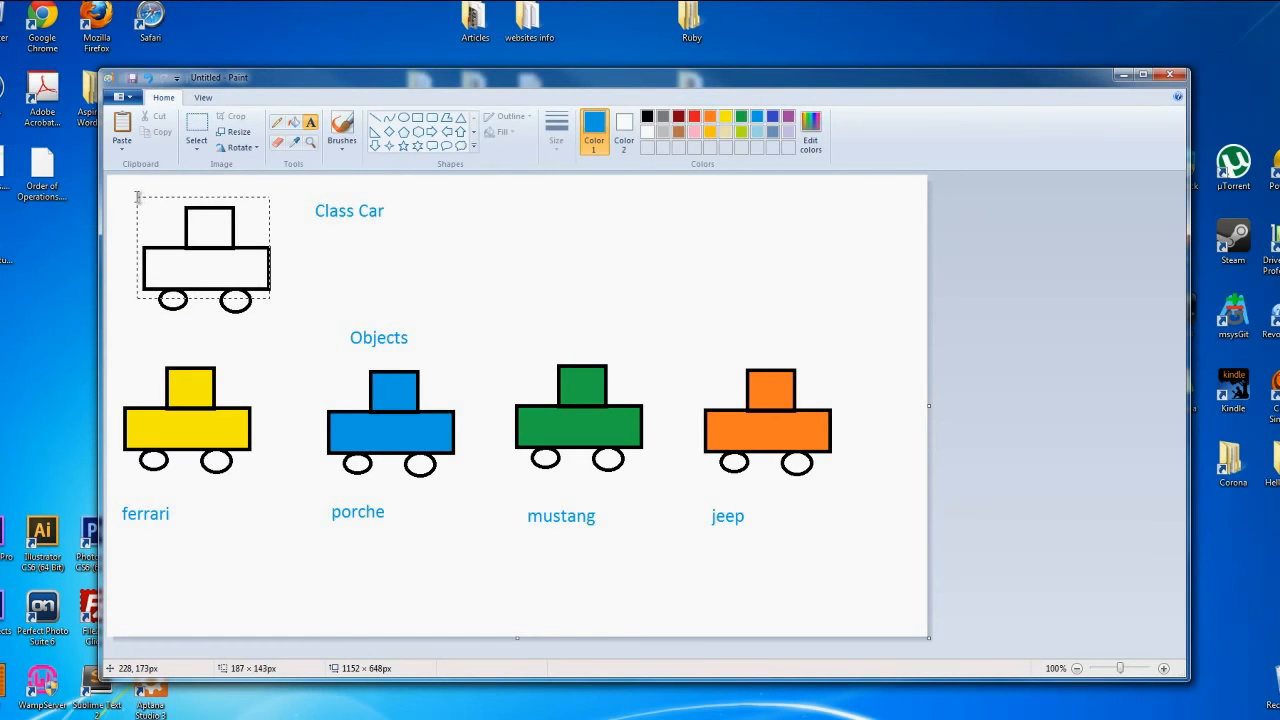
left_click(311, 122)
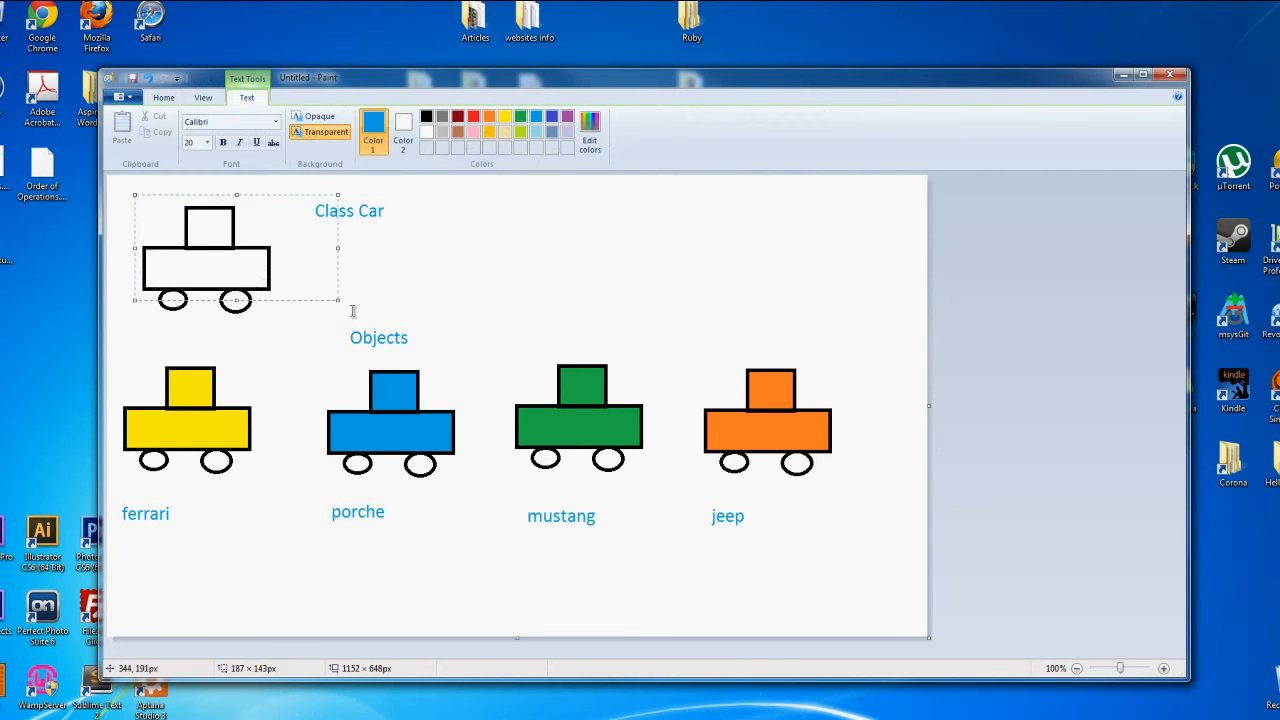
mouse_move(345, 312)
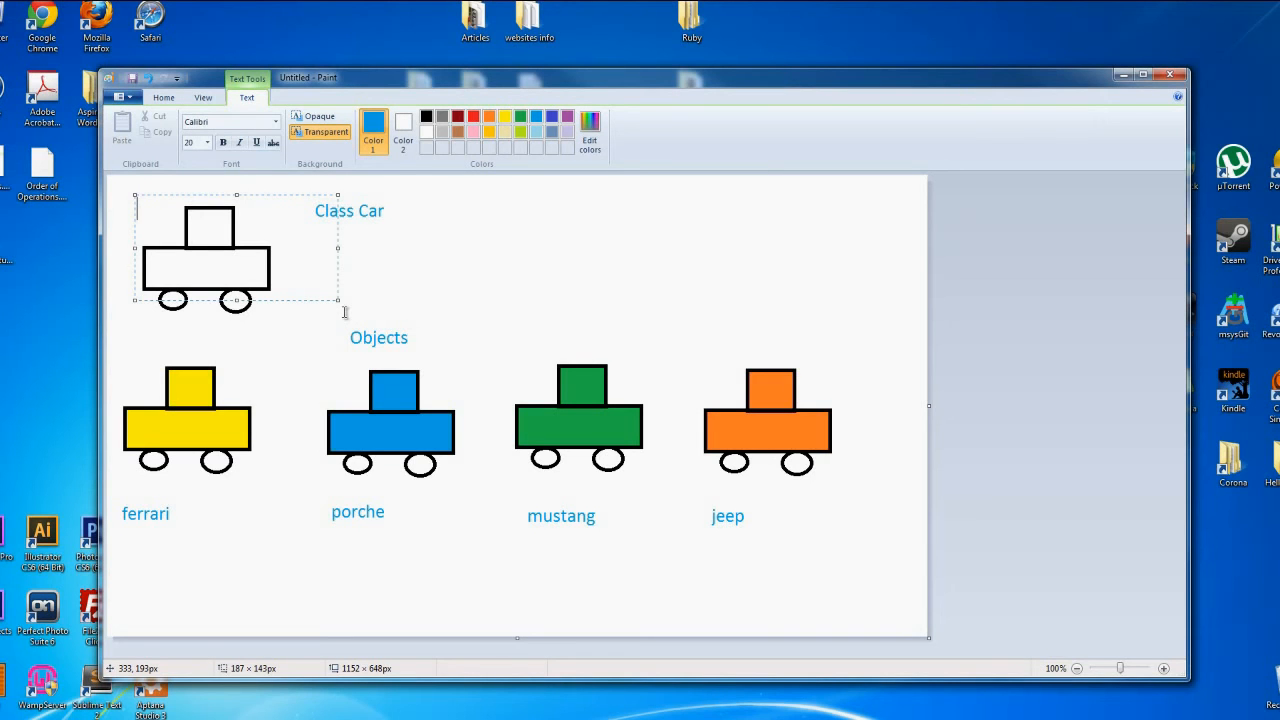
mouse_move(390, 289)
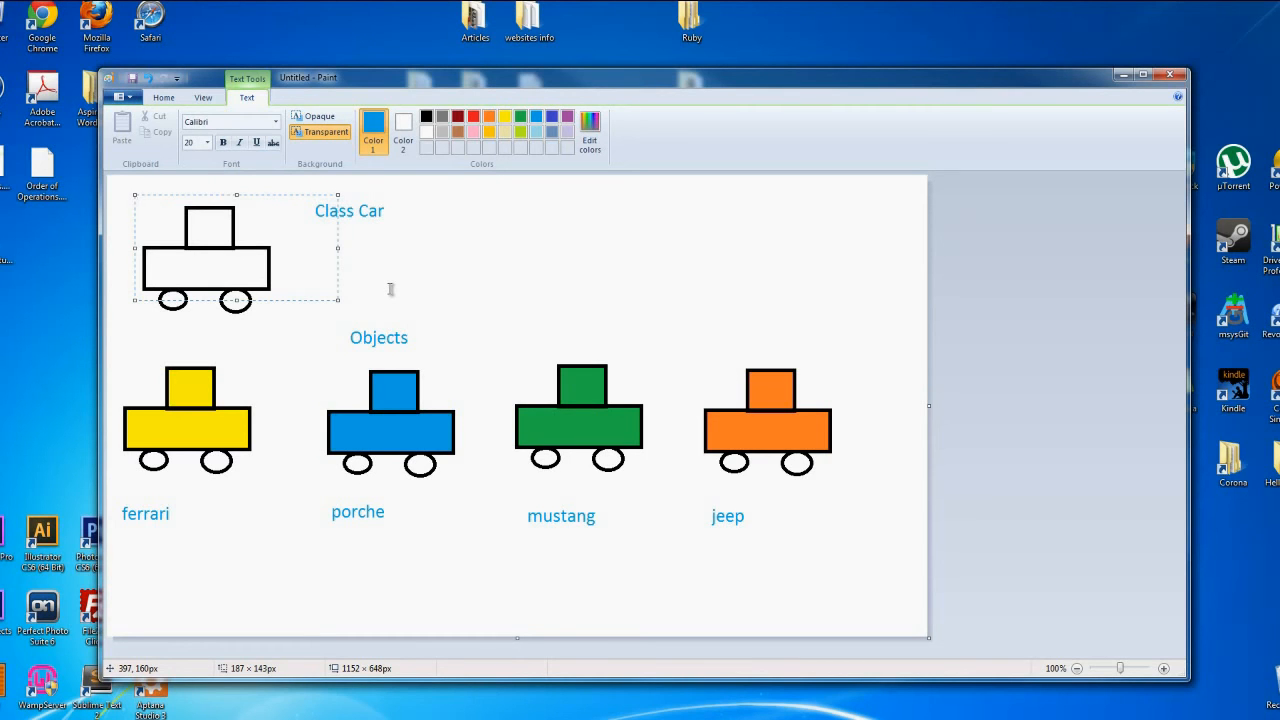
mouse_move(376, 267)
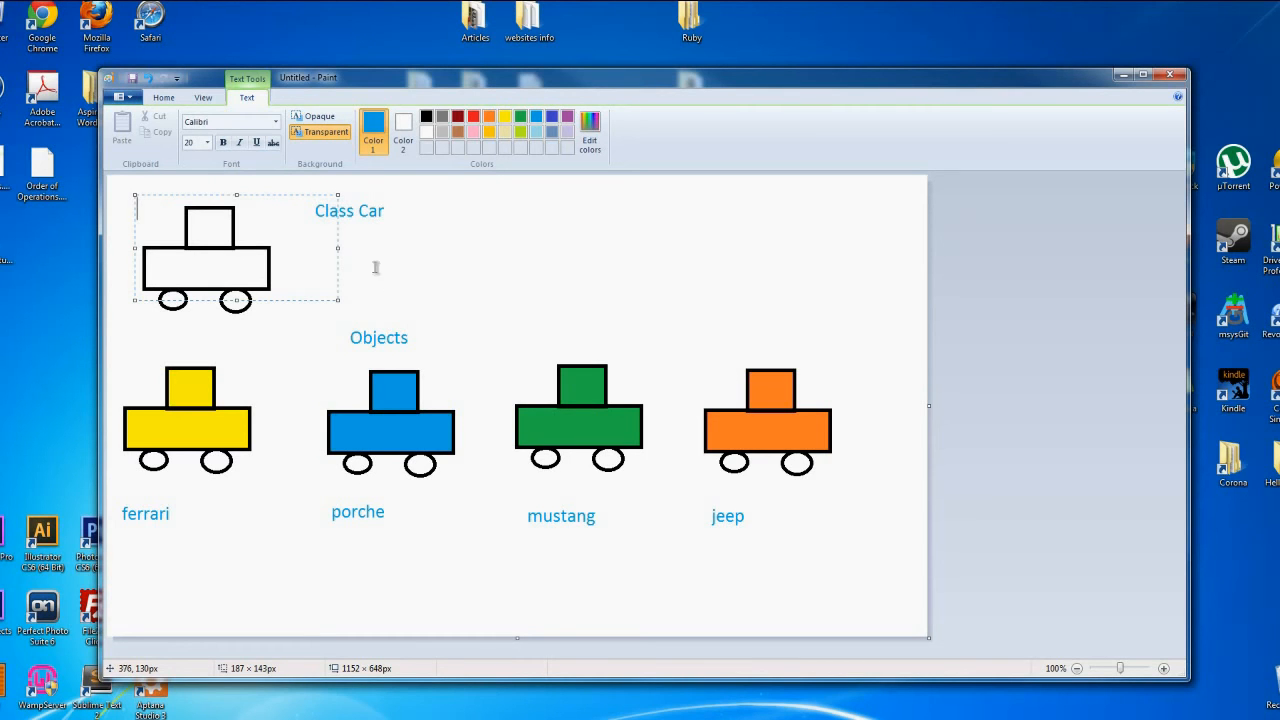
mouse_move(358, 272)
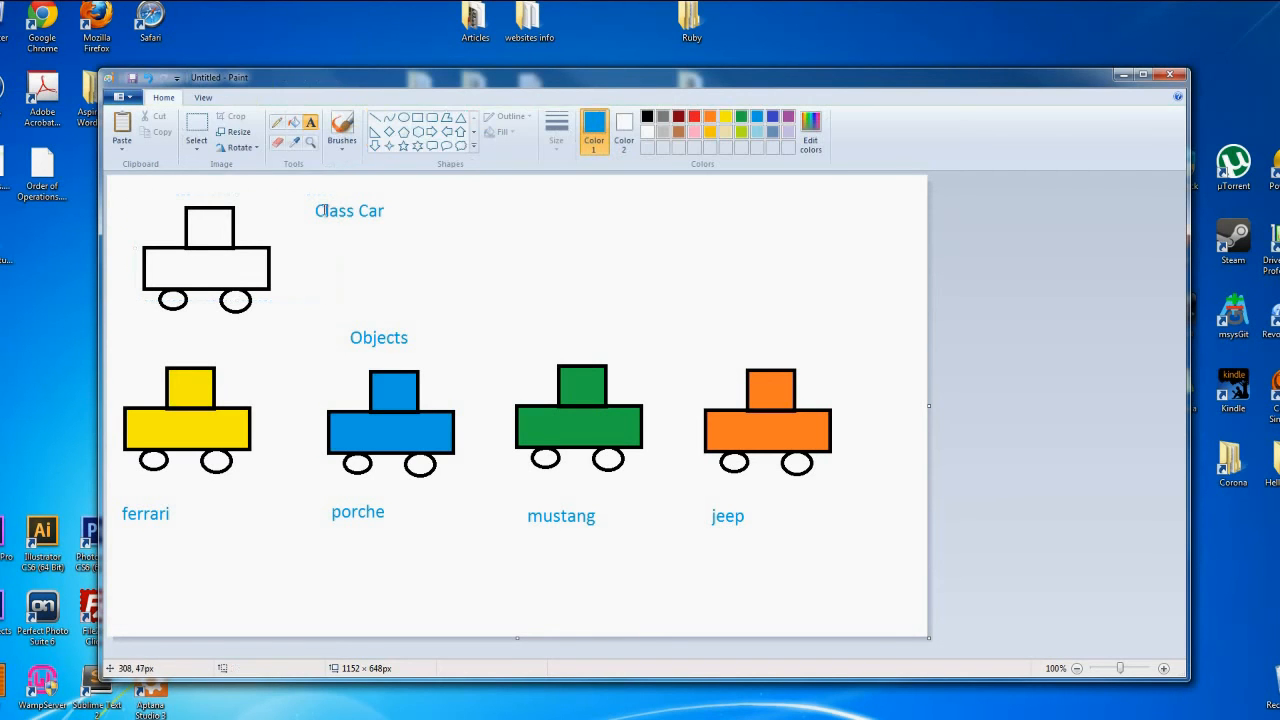
left_click_drag(109, 180, 331, 316)
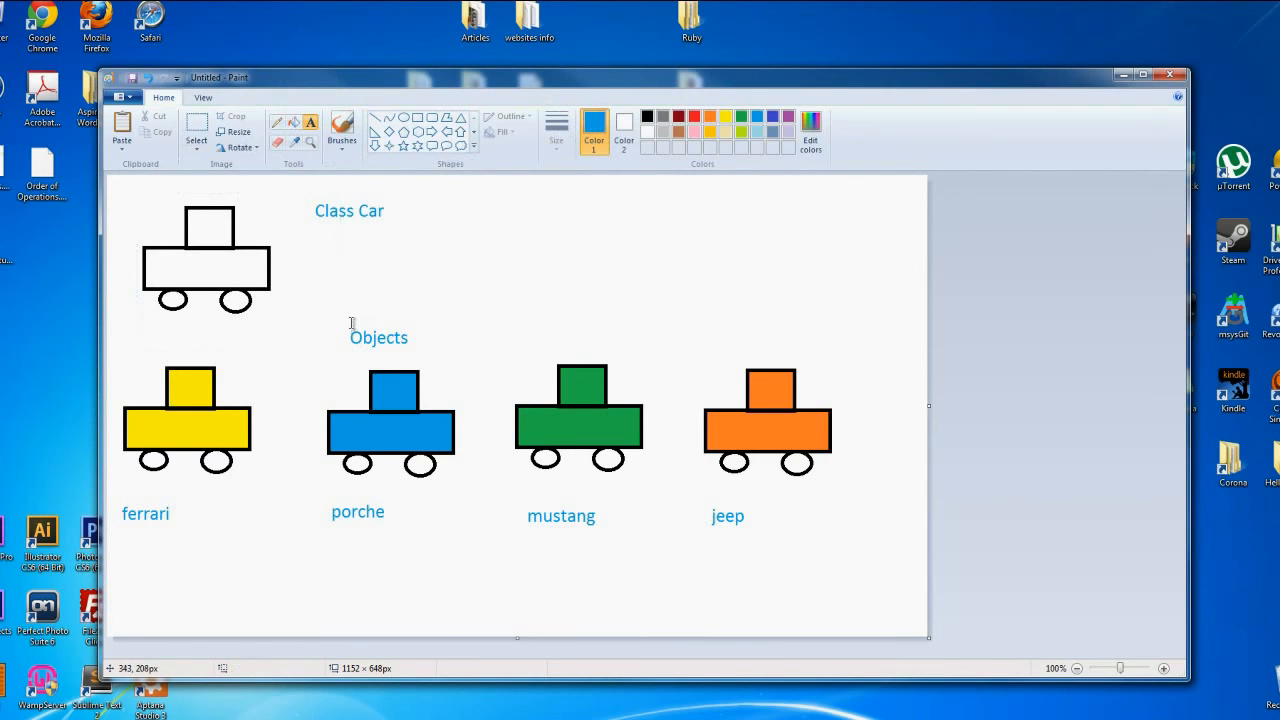
mouse_move(360, 311)
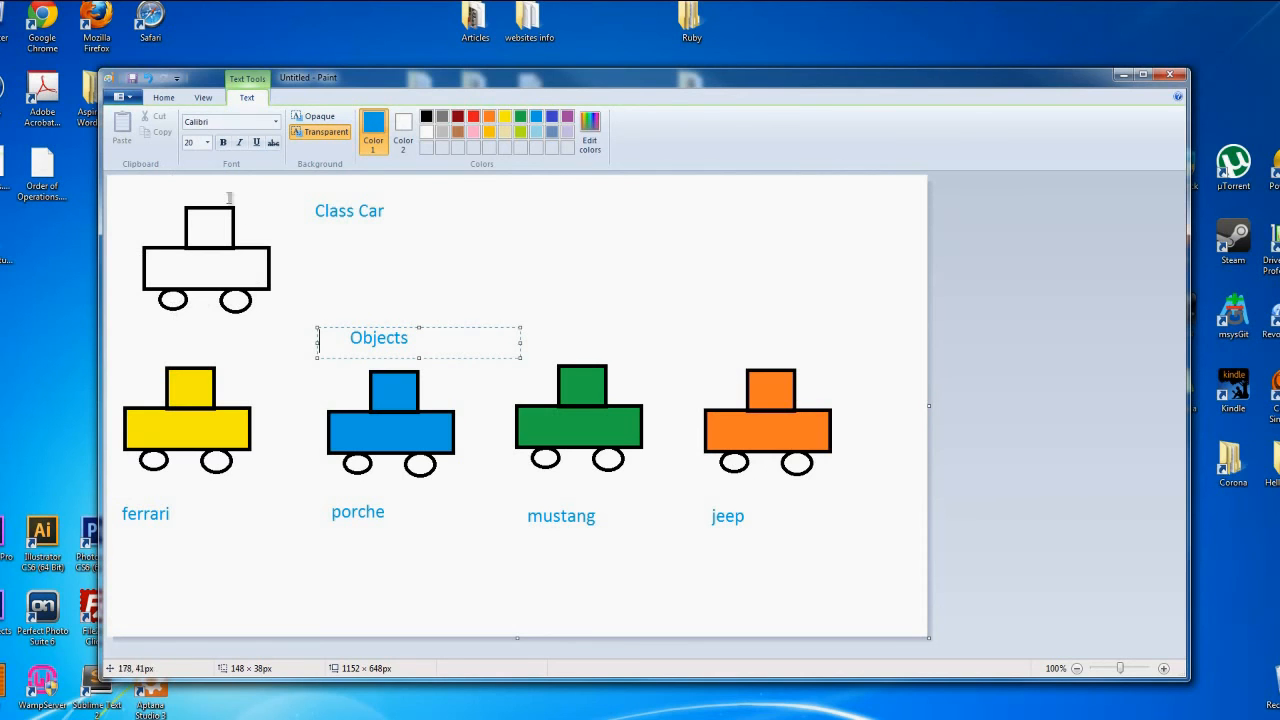
mouse_move(252, 372)
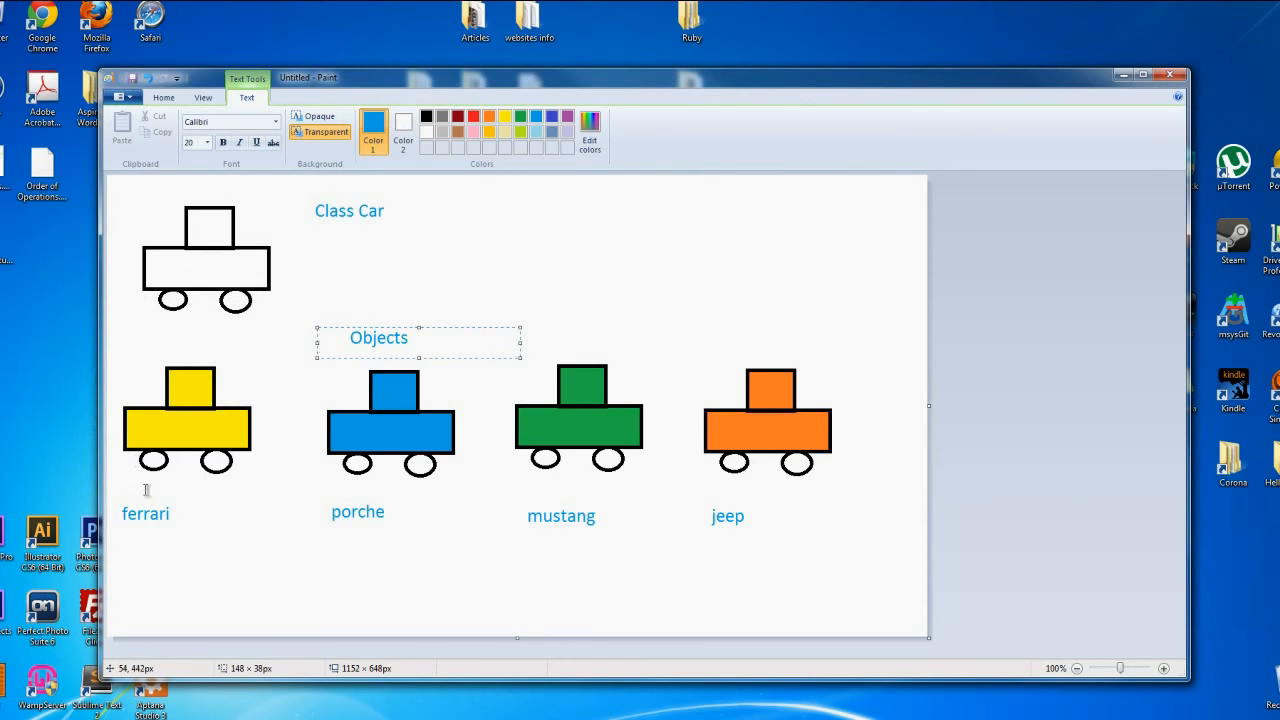
left_click(196, 434)
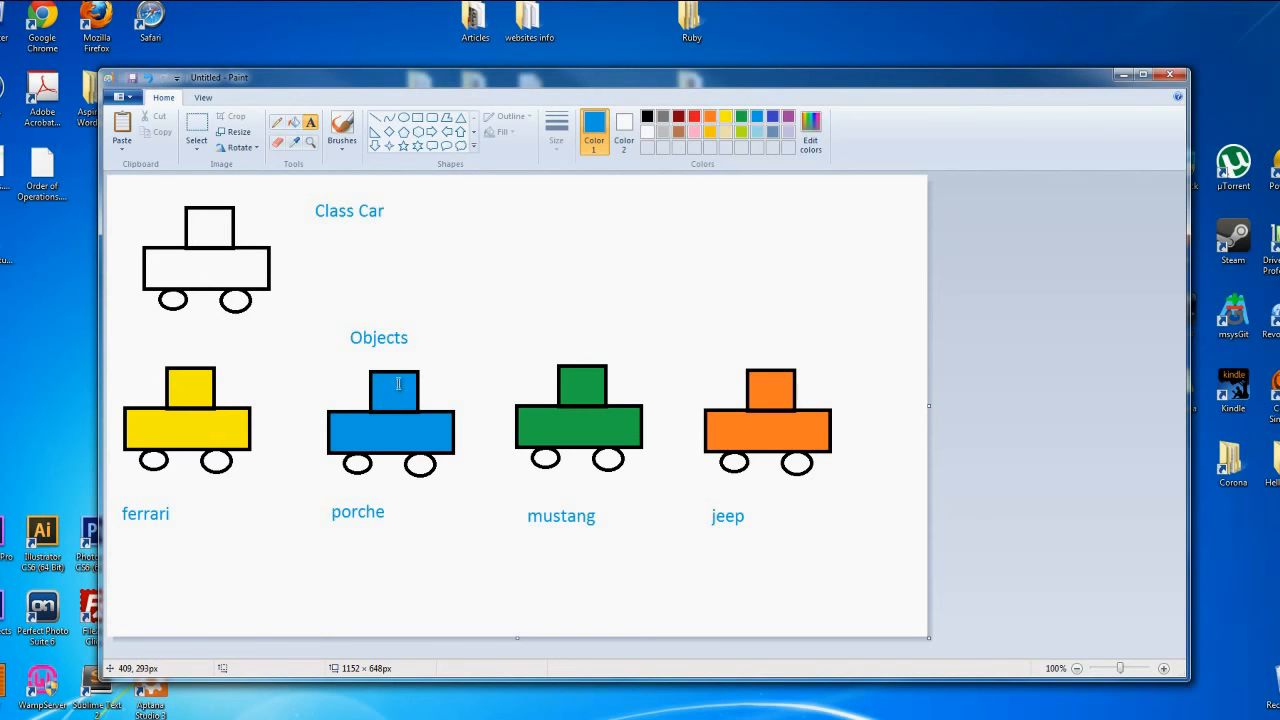
mouse_move(418, 413)
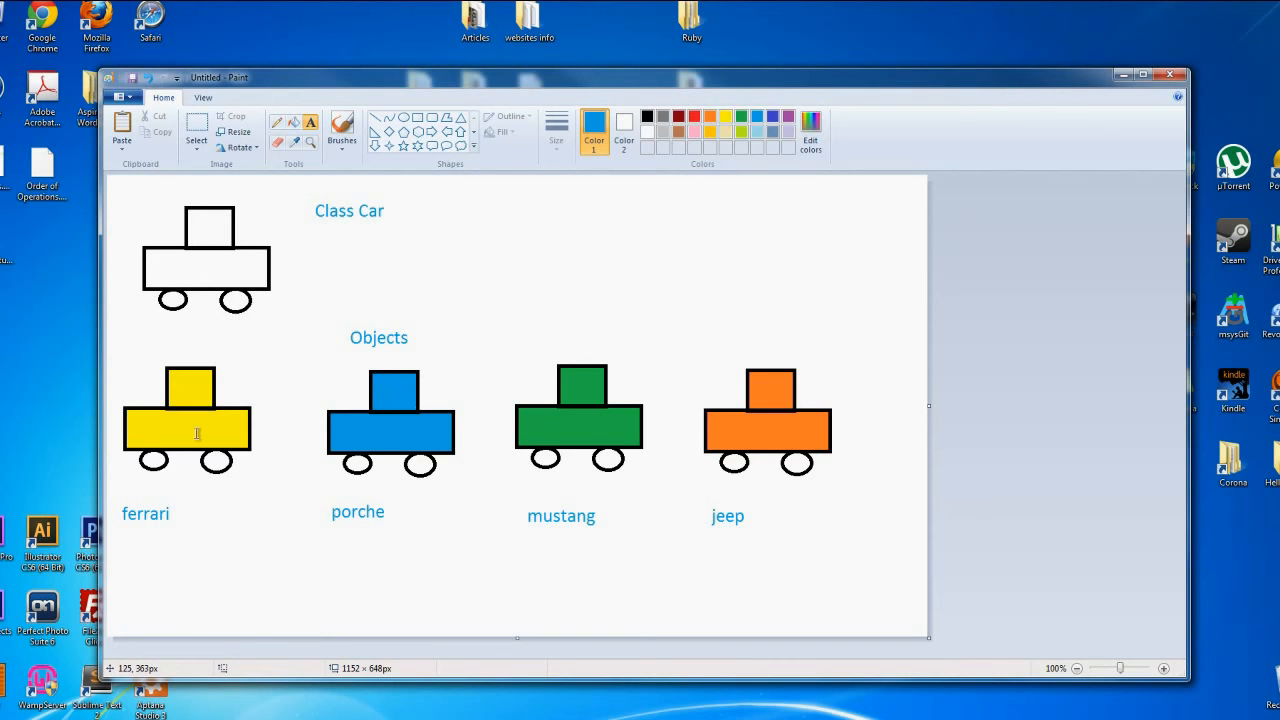
mouse_move(489, 337)
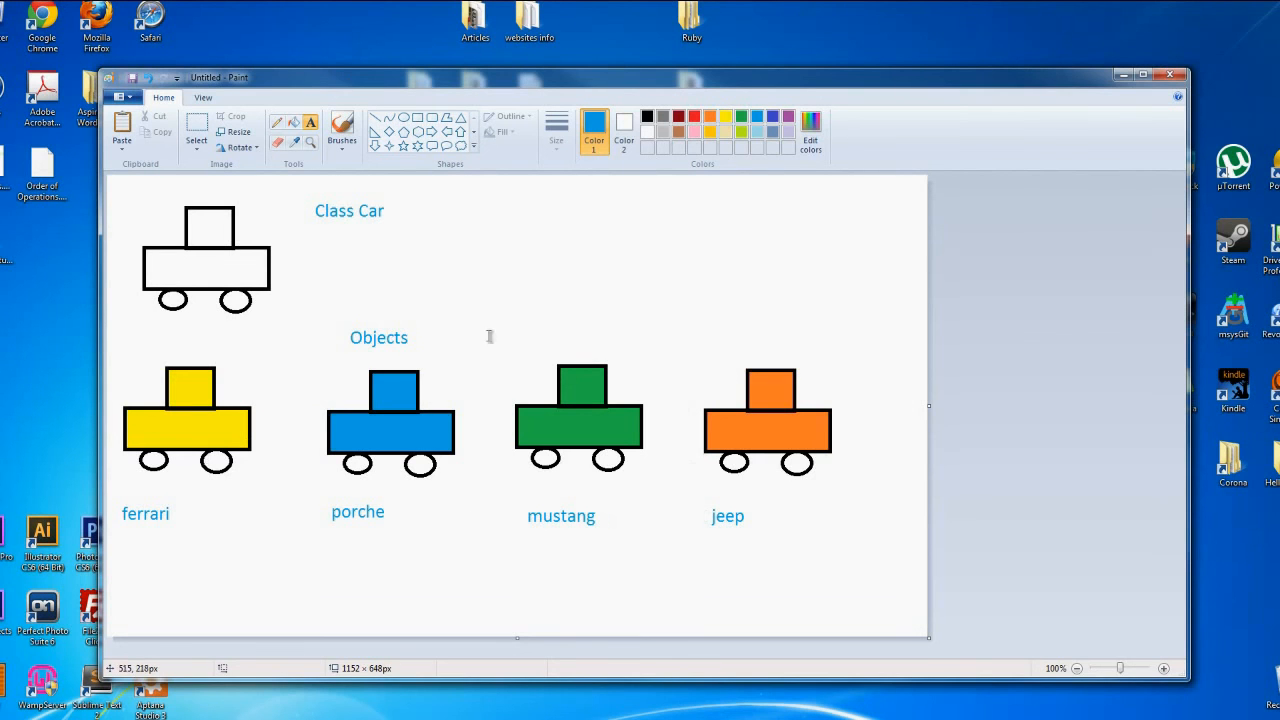
mouse_move(411, 302)
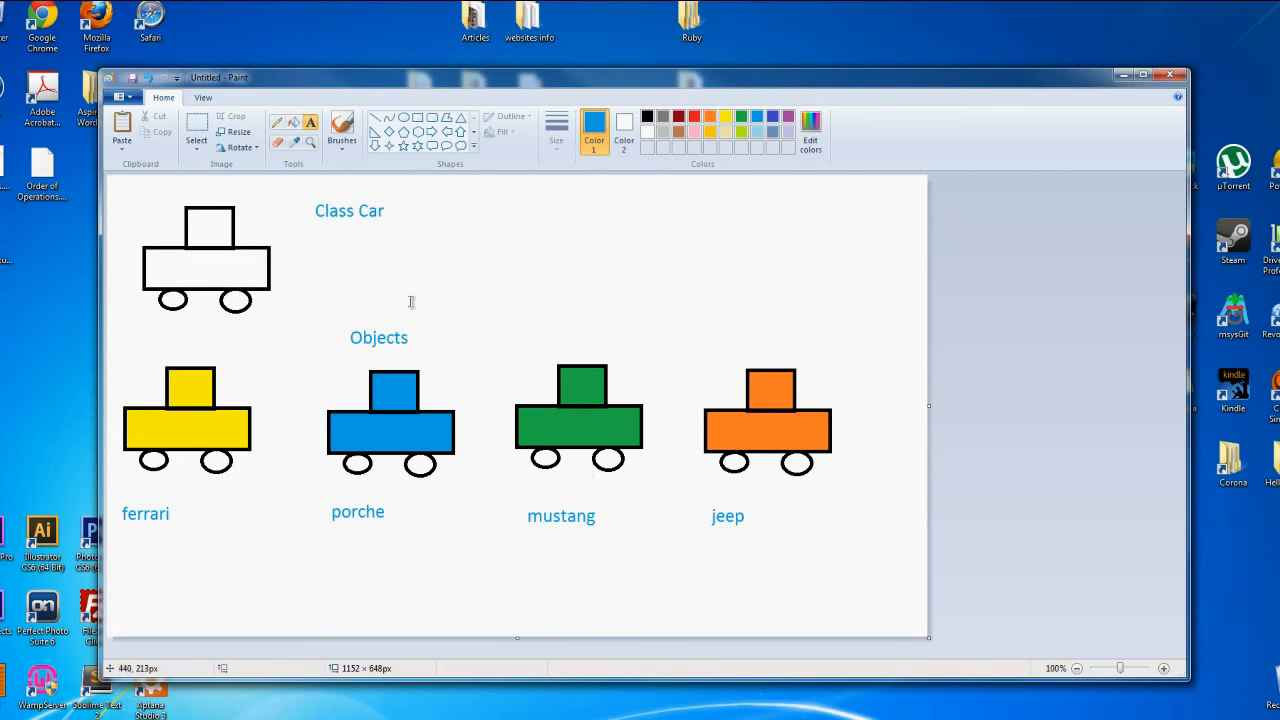
mouse_move(319, 243)
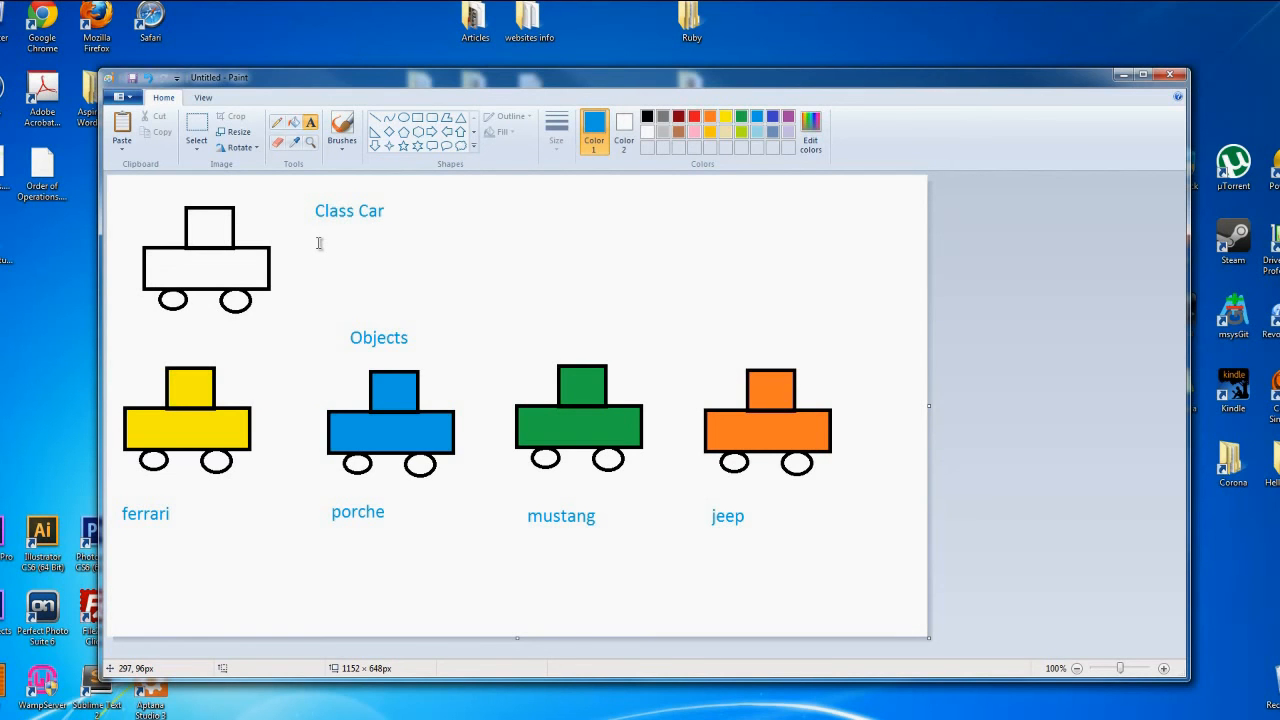
mouse_move(185, 478)
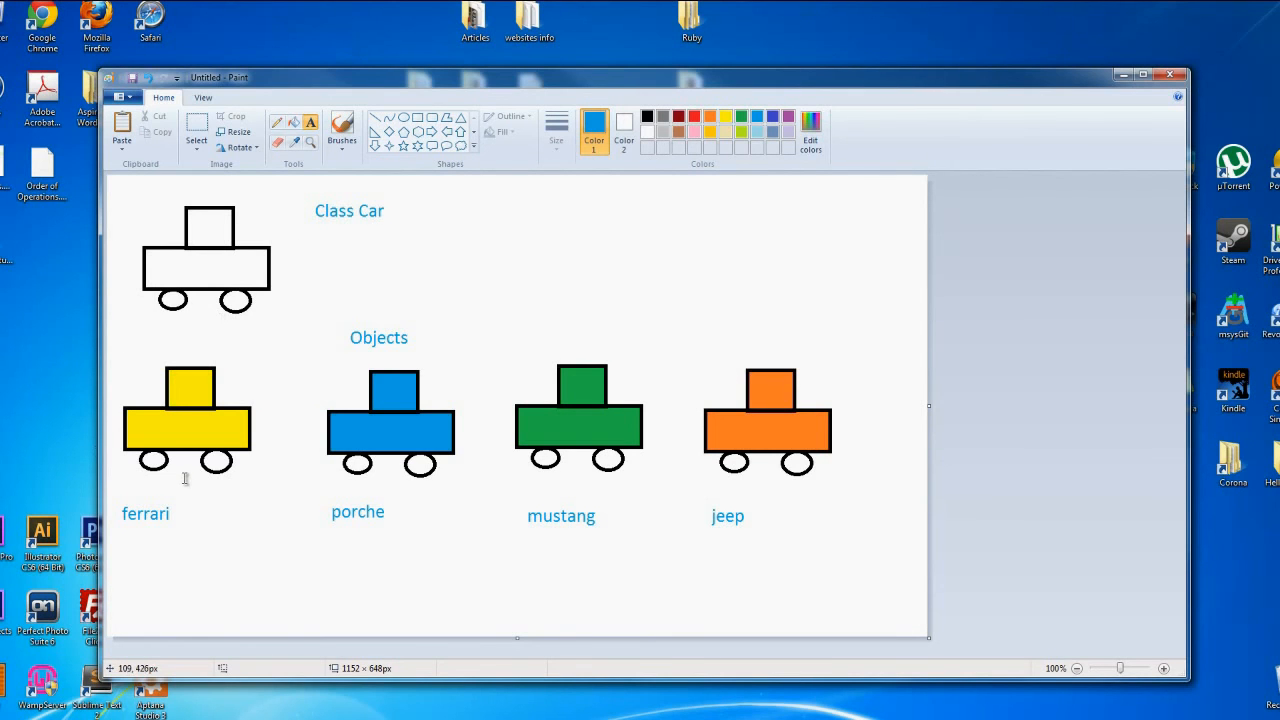
mouse_move(183, 477)
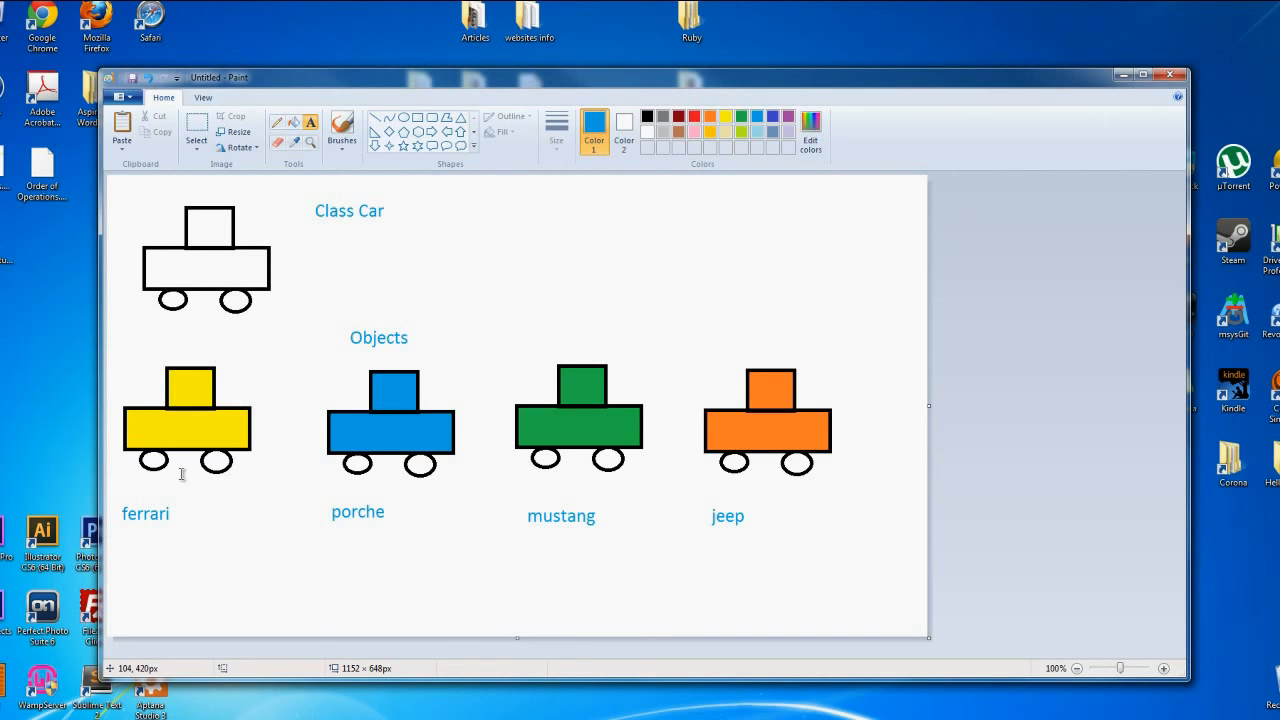
mouse_move(377, 478)
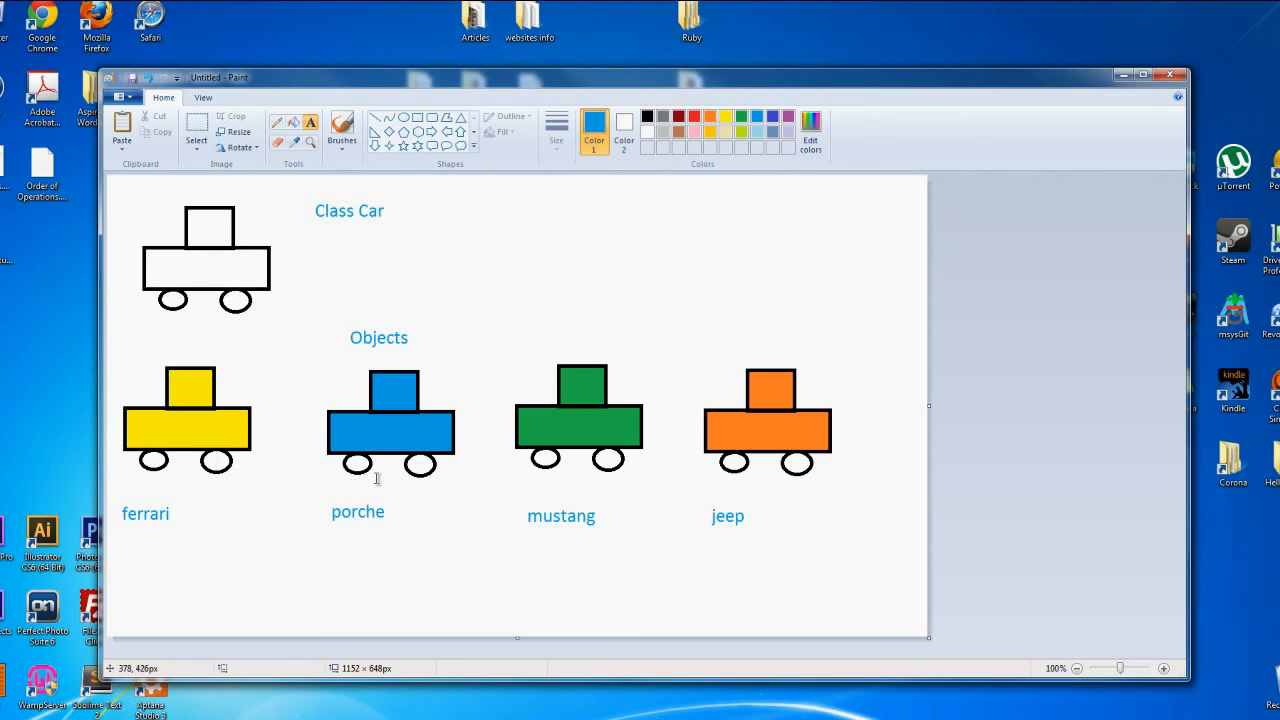
mouse_move(438, 212)
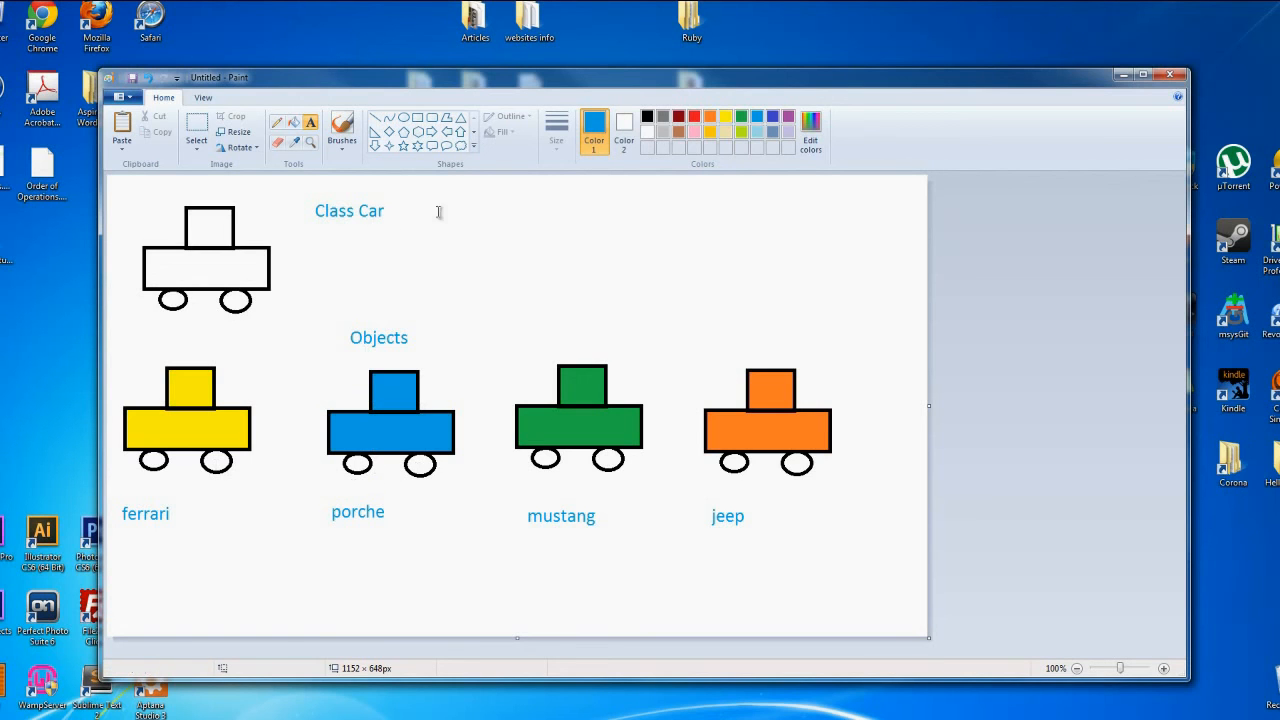
mouse_move(428, 216)
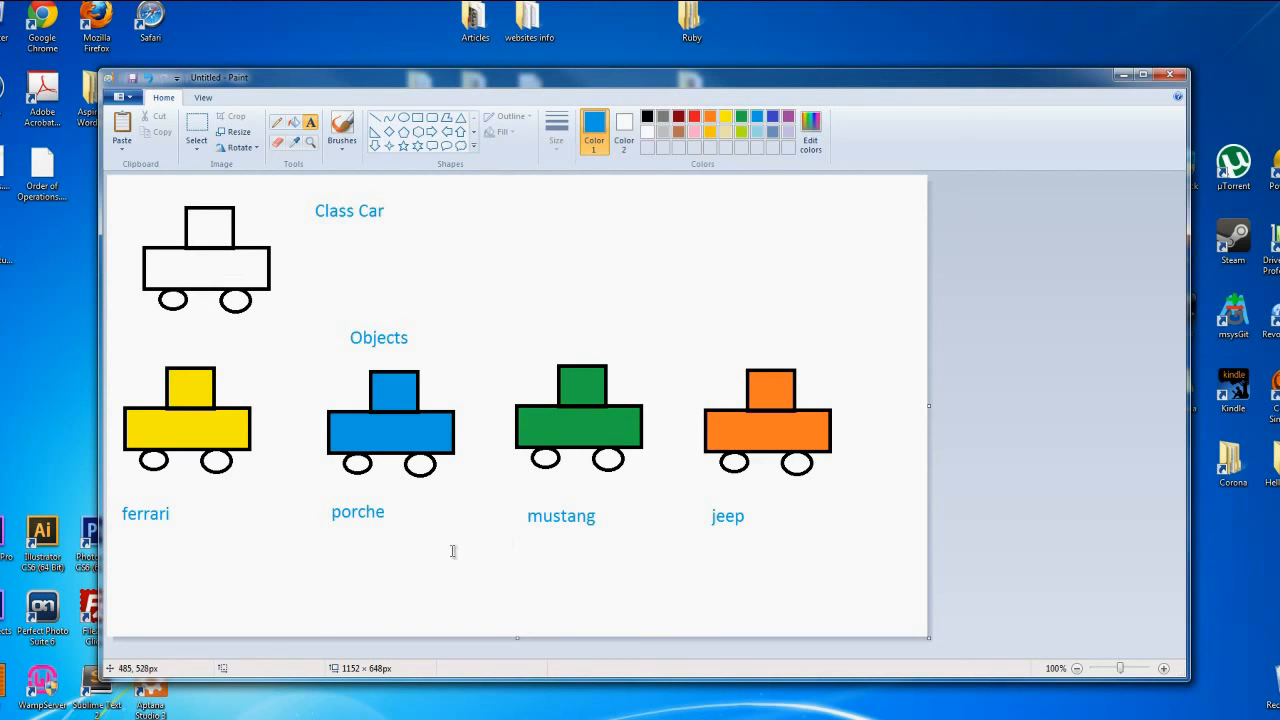
mouse_move(199, 433)
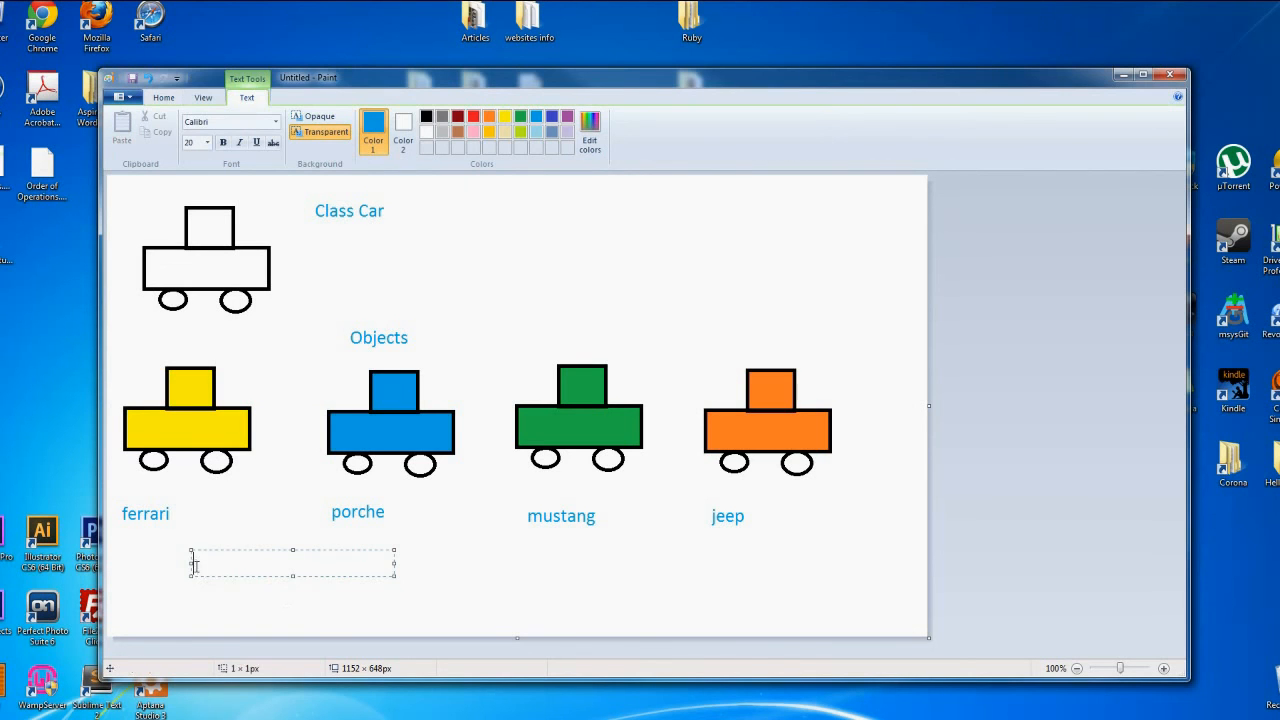
mouse_move(355, 634)
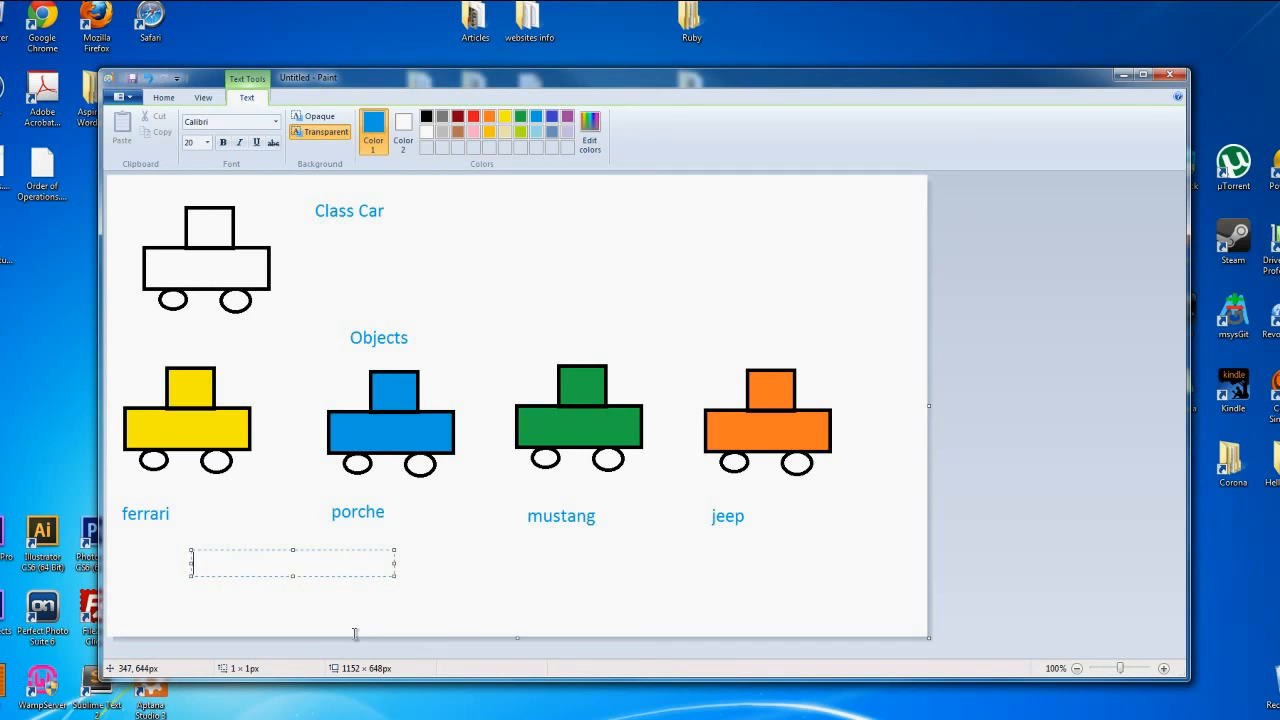
- Write the caption ferrari.color = "yellow" beneath the ferrari car and commit it to the canvas
type("ferrari")
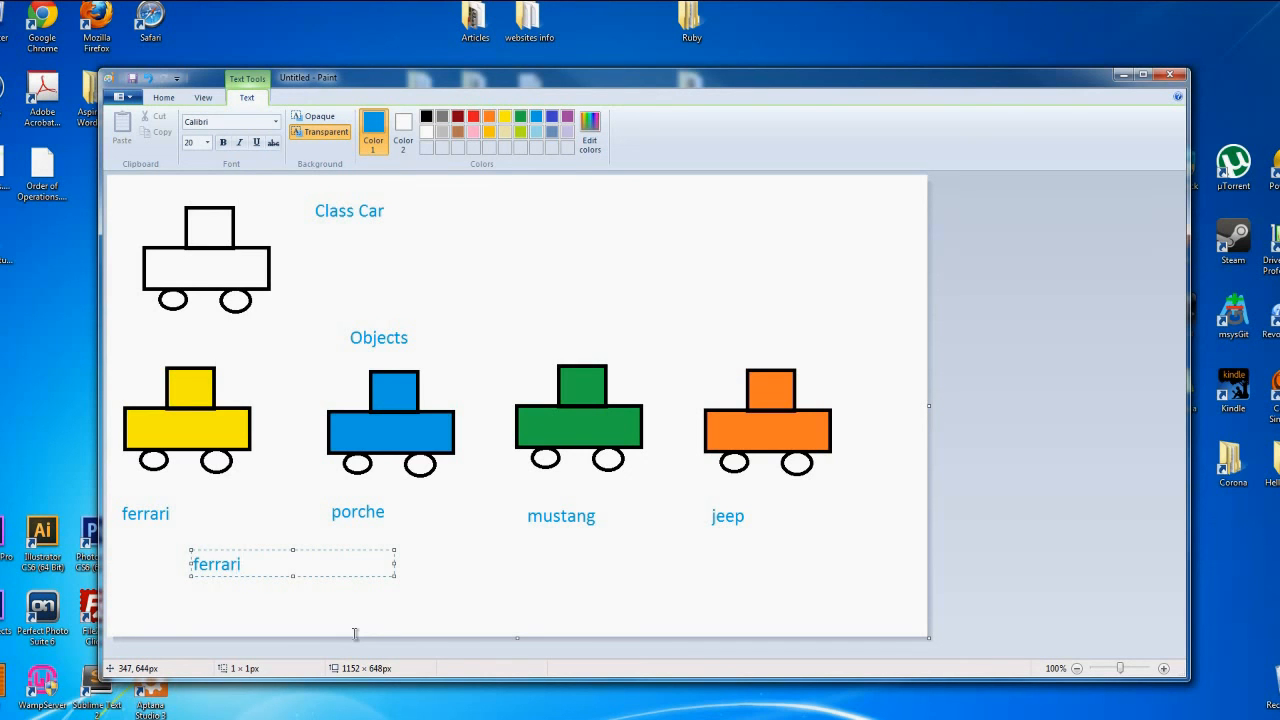
type(".color")
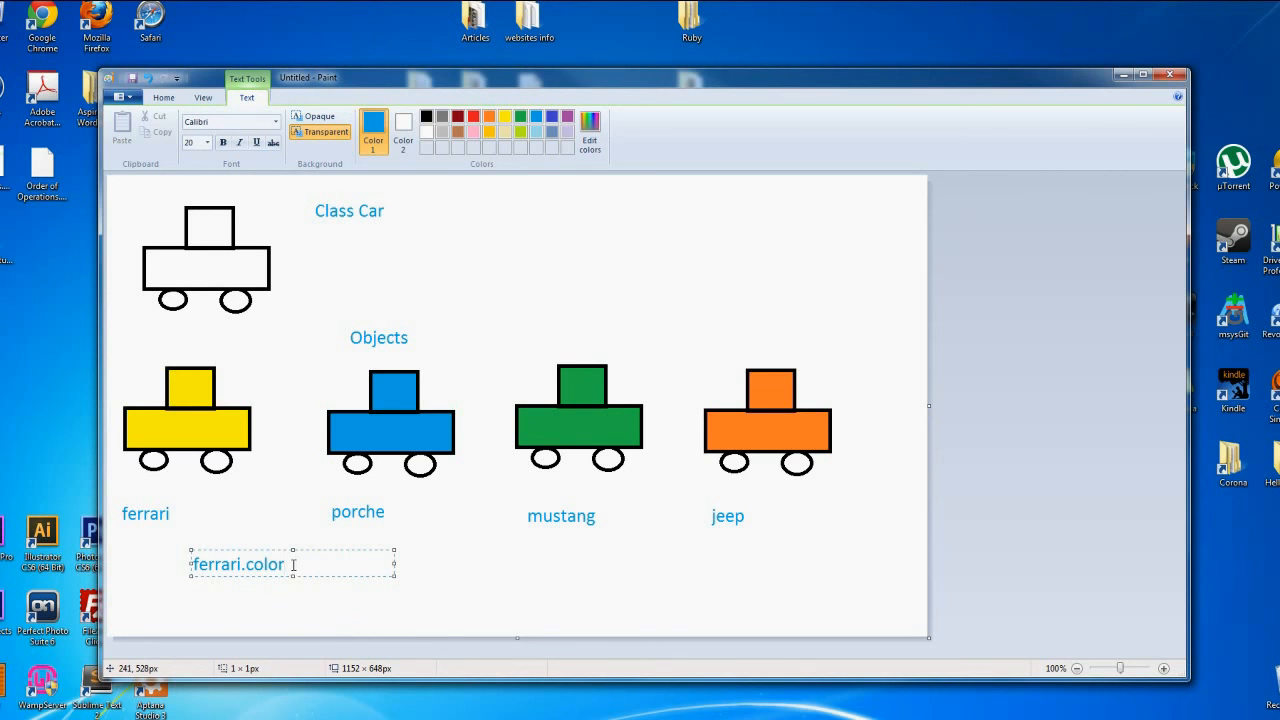
mouse_move(316, 600)
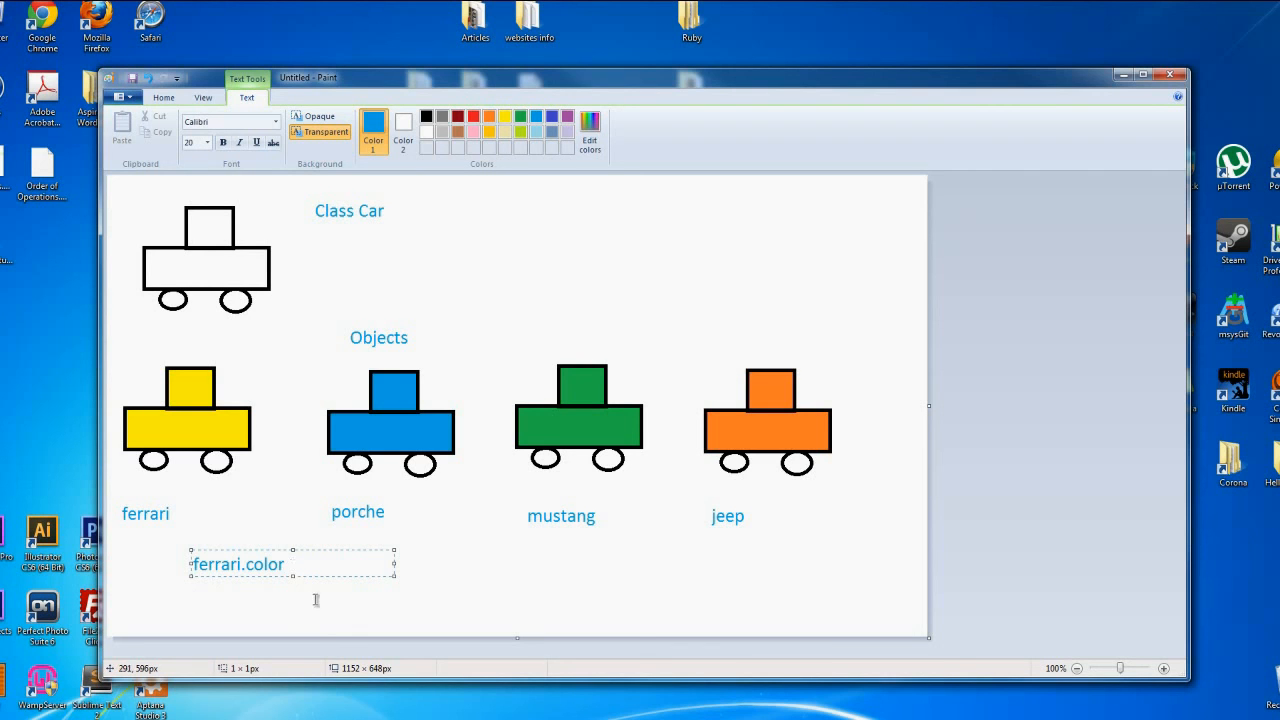
mouse_move(470, 619)
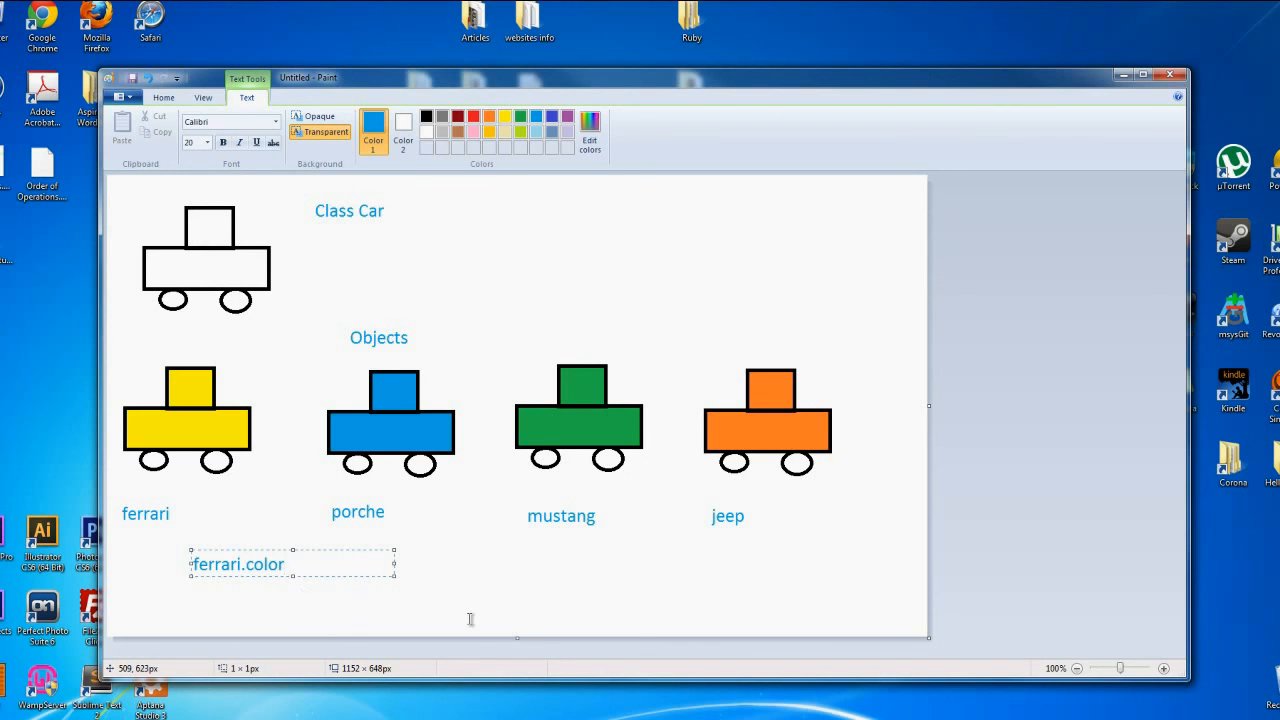
type("= yello")
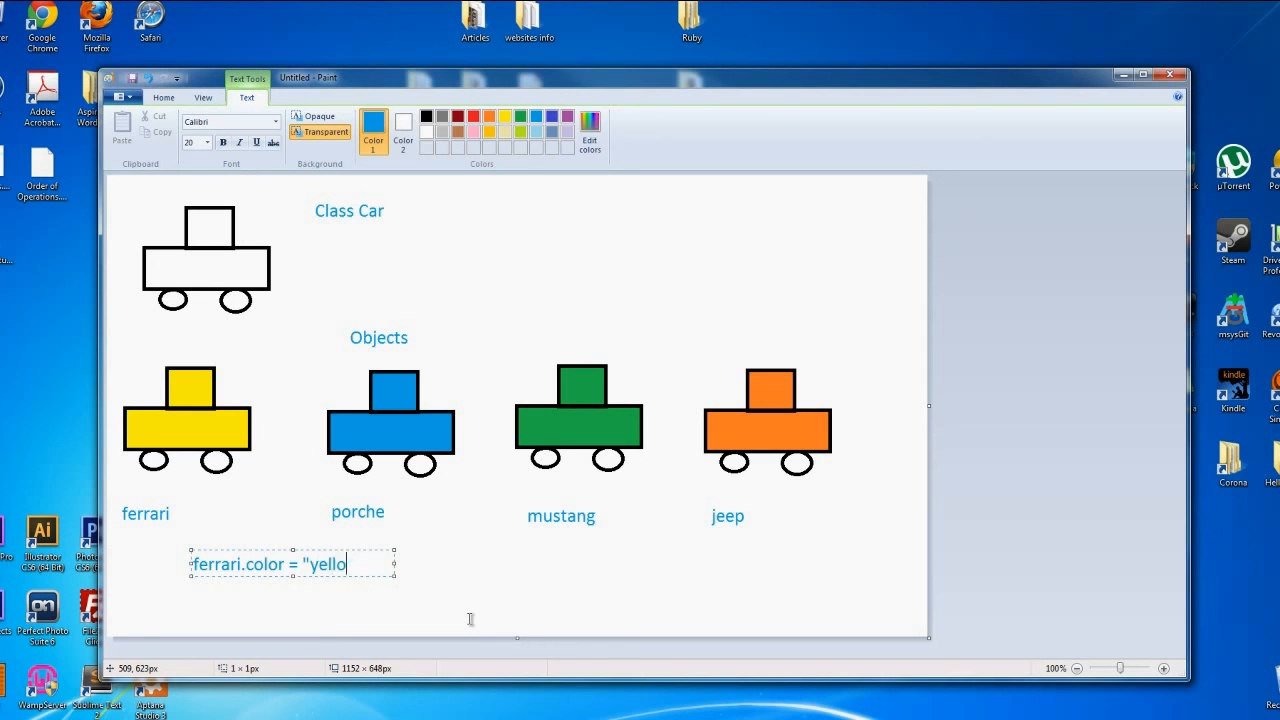
type("w\"")
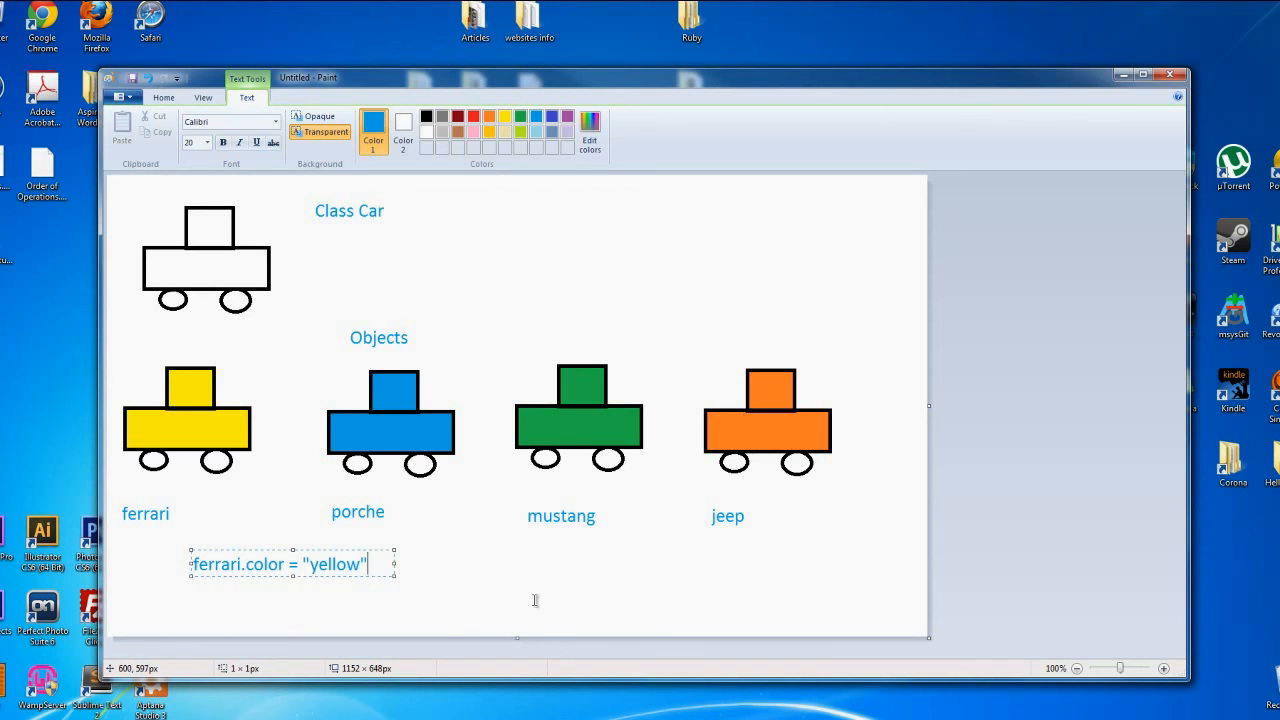
left_click(448, 359)
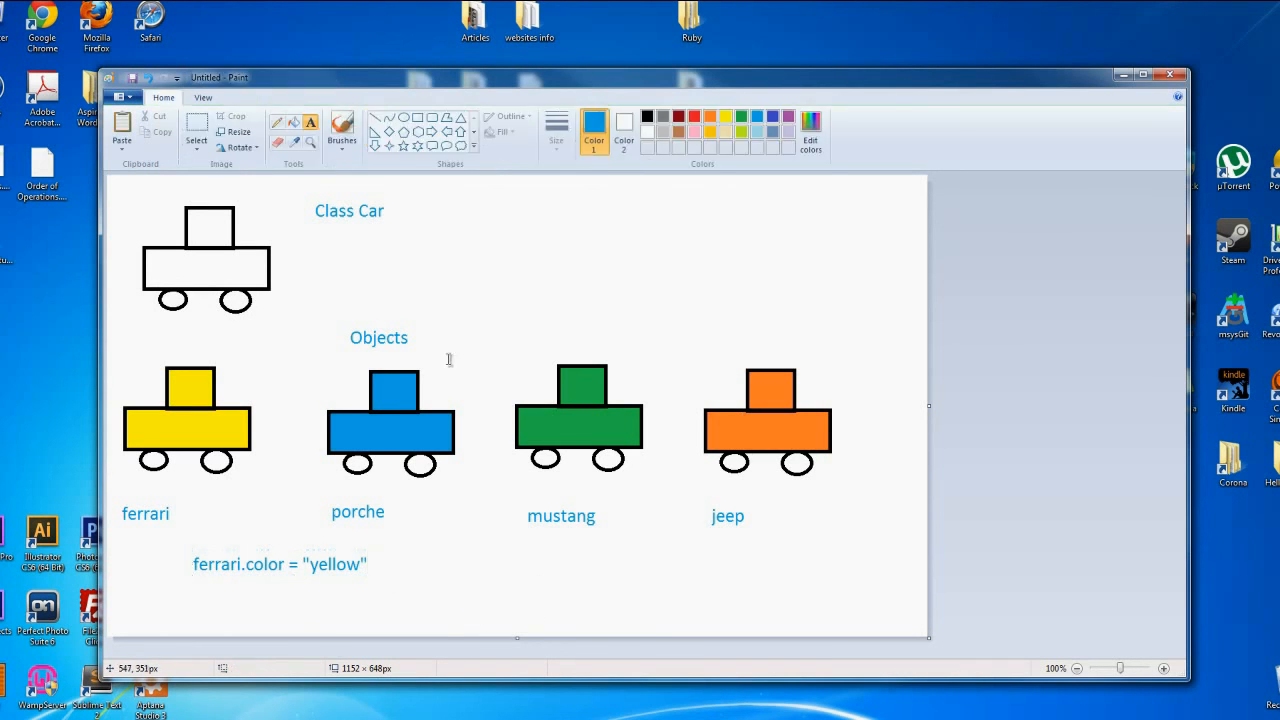
mouse_move(428, 579)
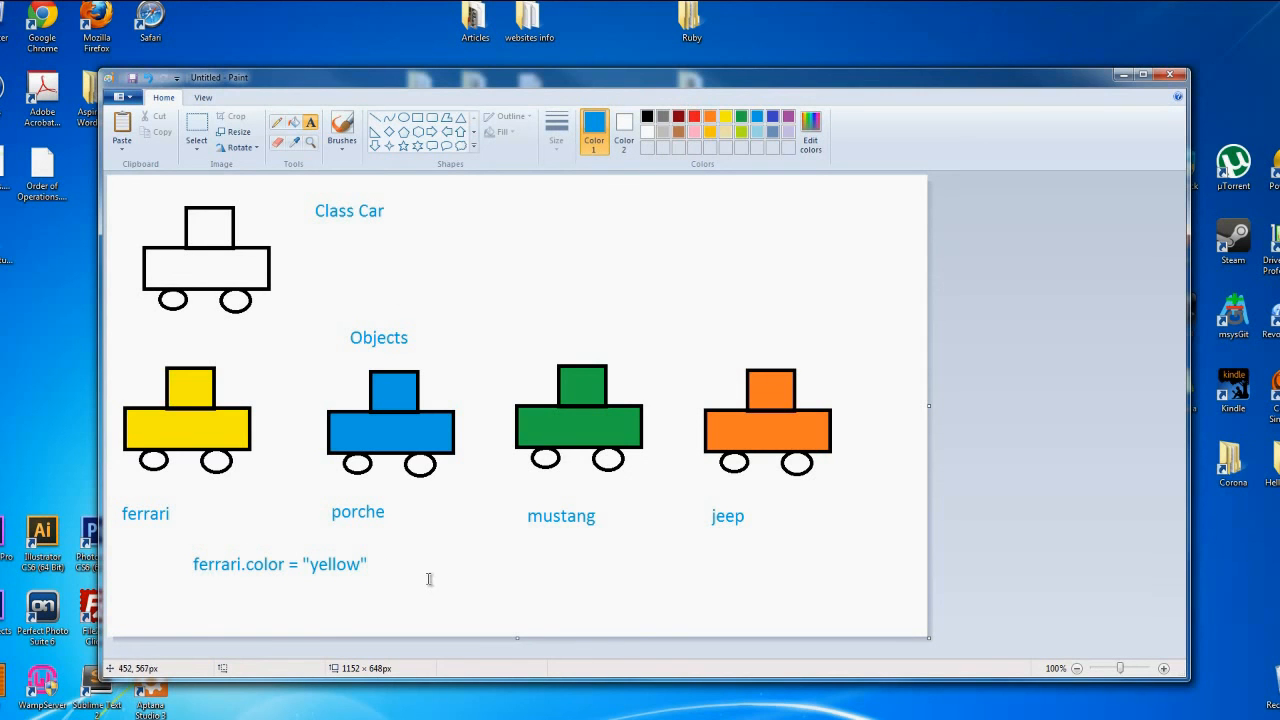
mouse_move(428, 578)
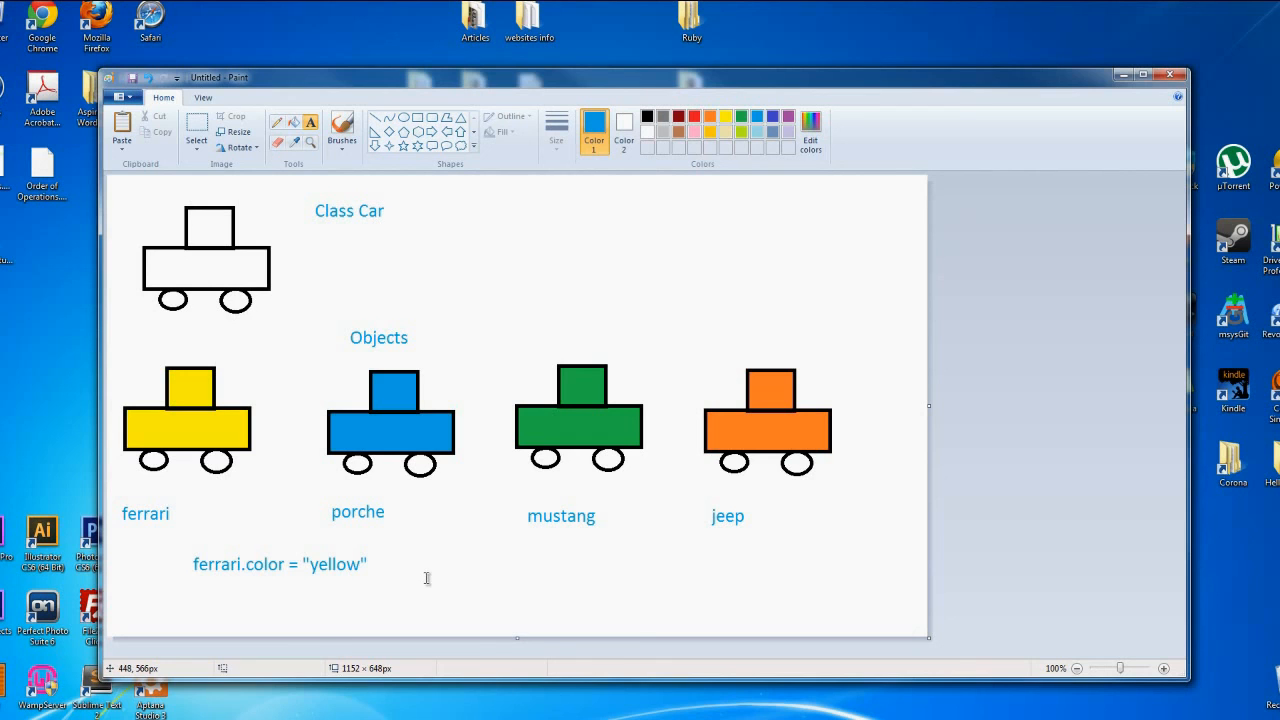
mouse_move(248, 578)
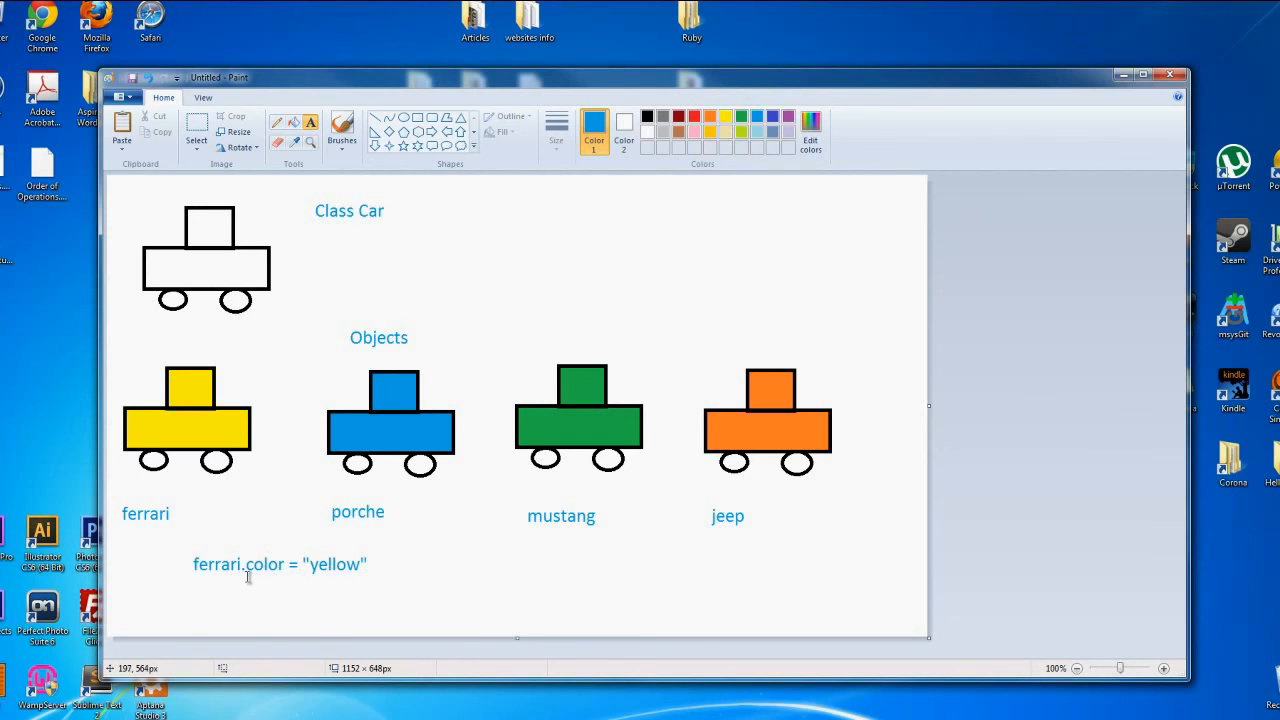
mouse_move(233, 564)
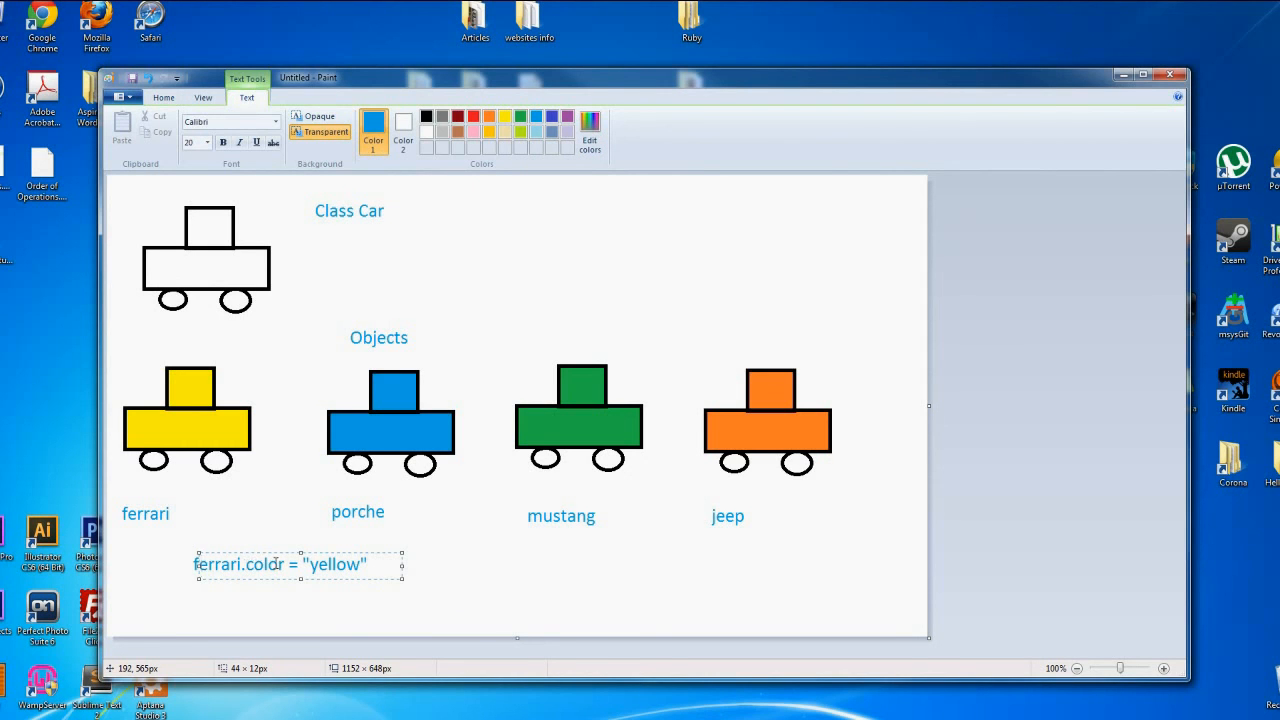
left_click(452, 578)
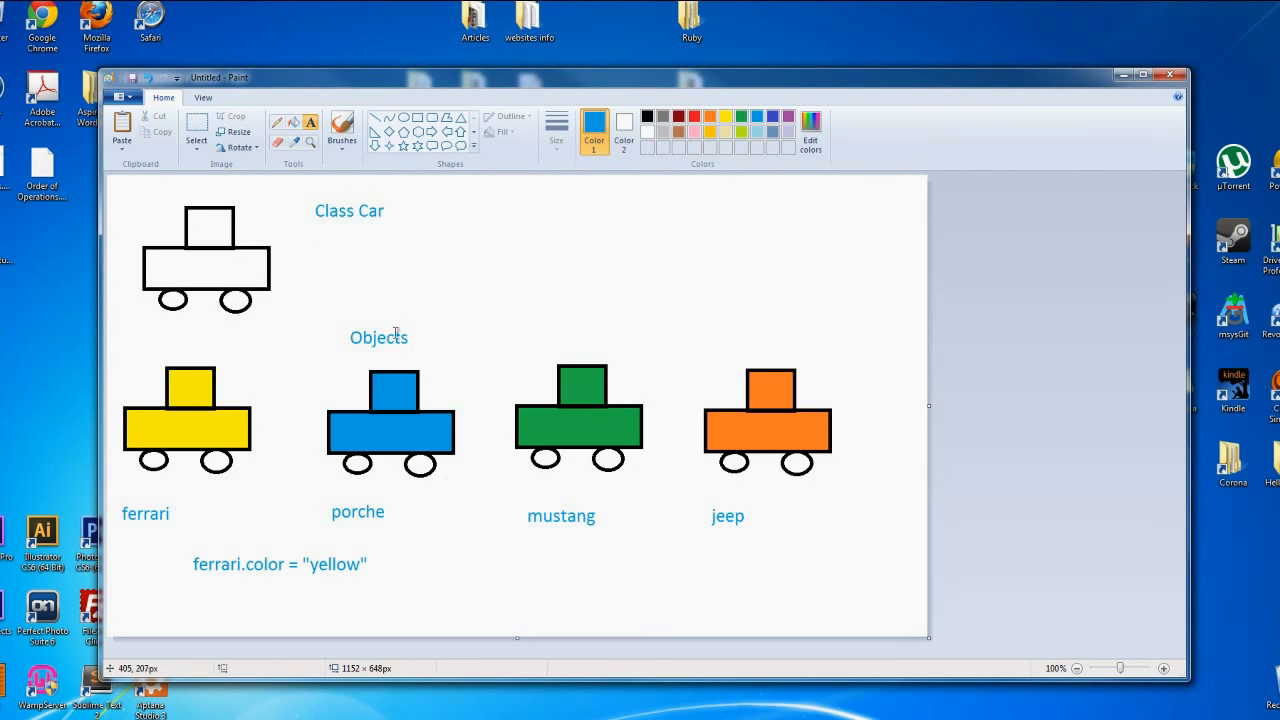
mouse_move(335, 210)
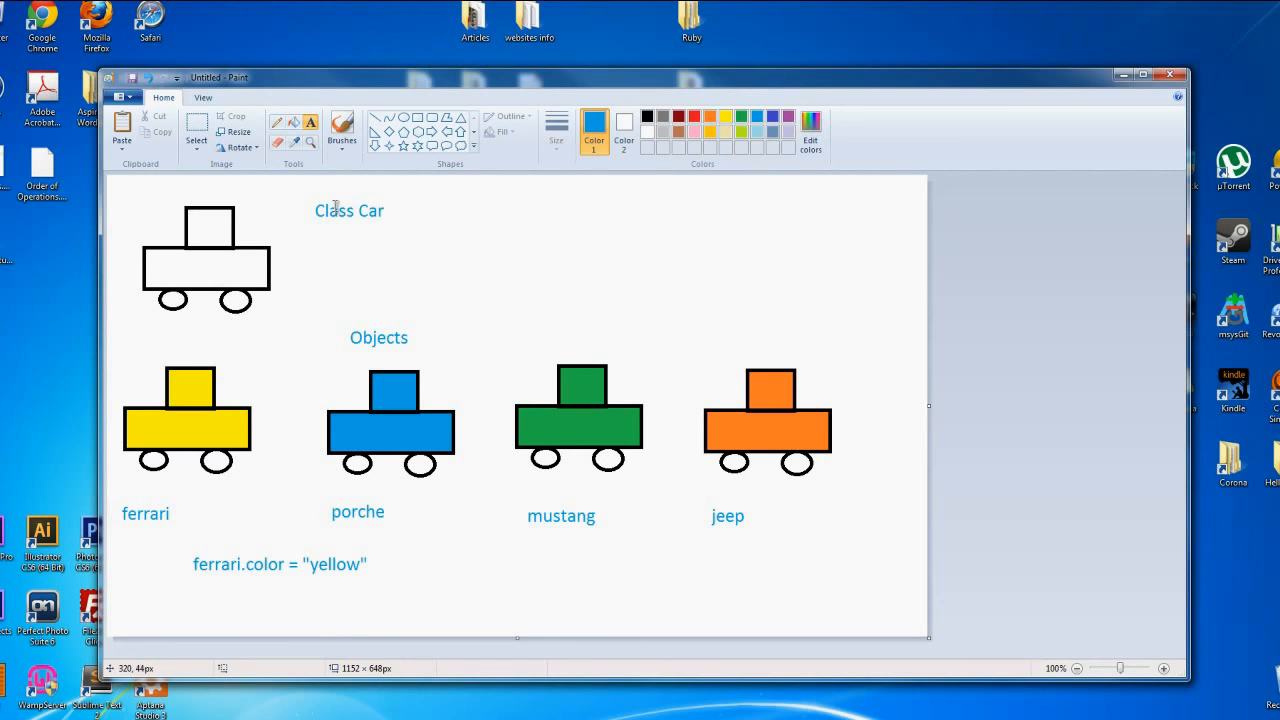
mouse_move(387, 338)
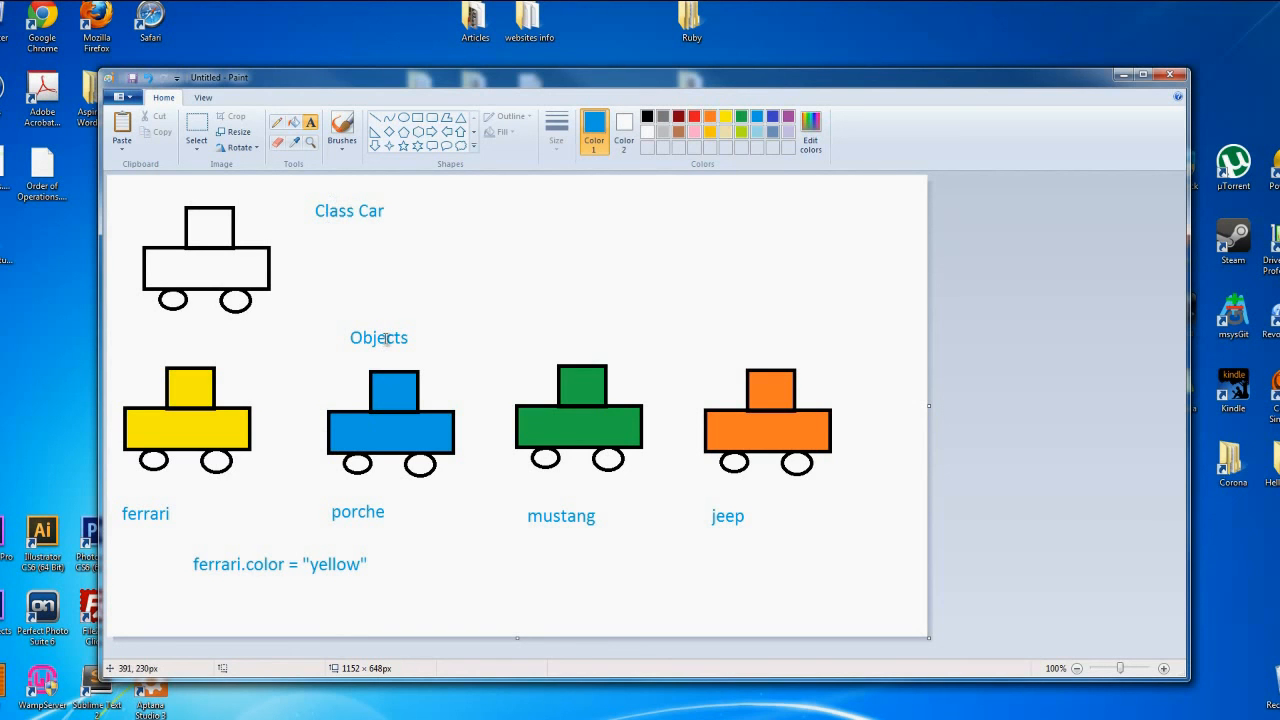
mouse_move(398, 349)
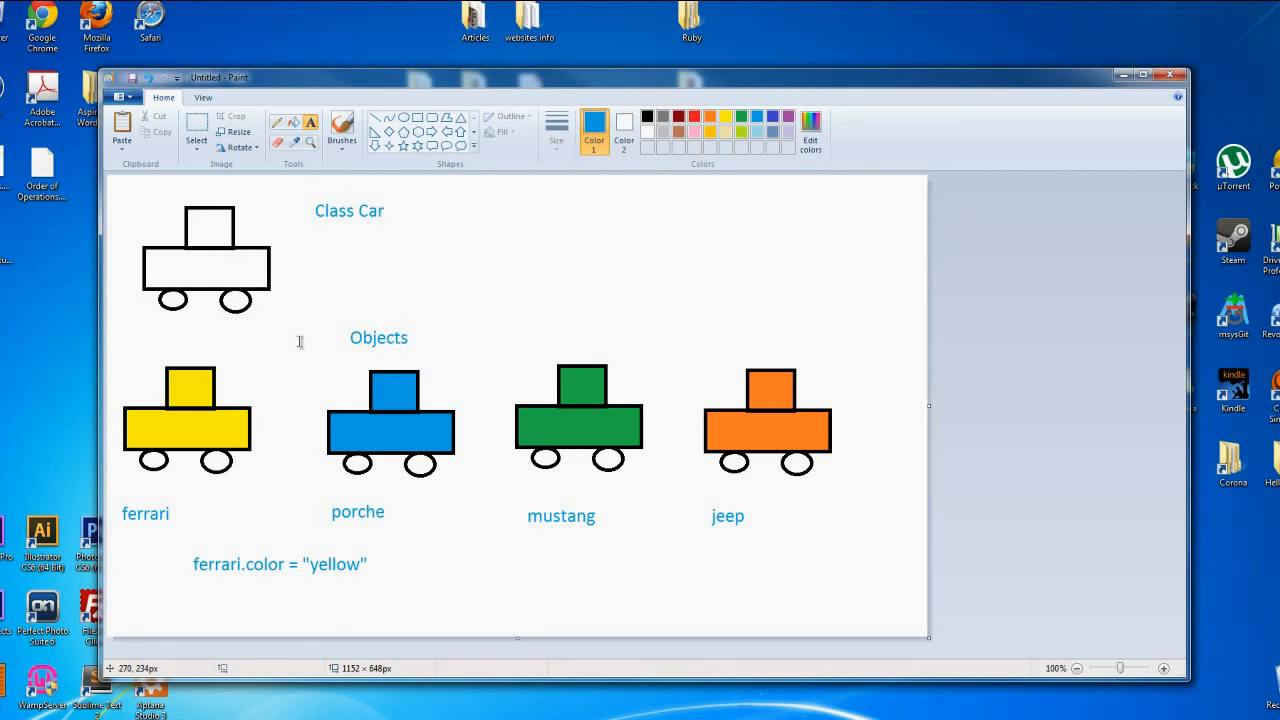
mouse_move(119, 524)
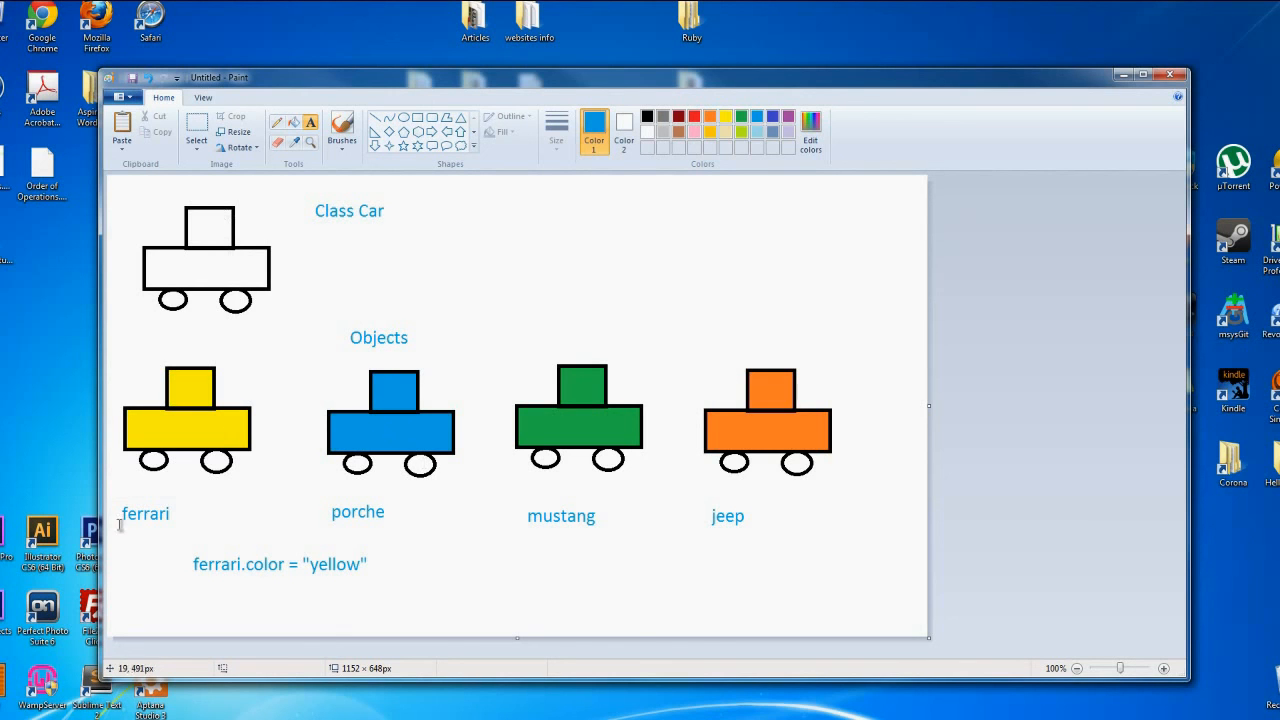
mouse_move(341, 505)
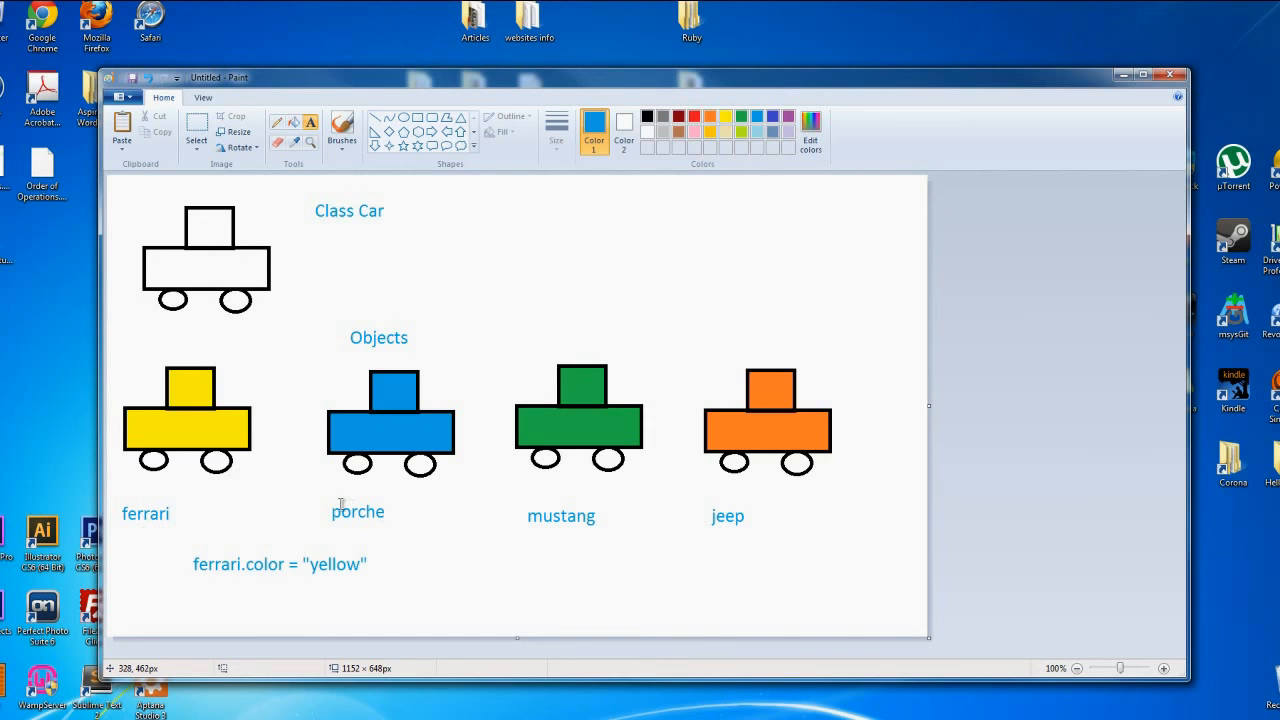
mouse_move(588, 516)
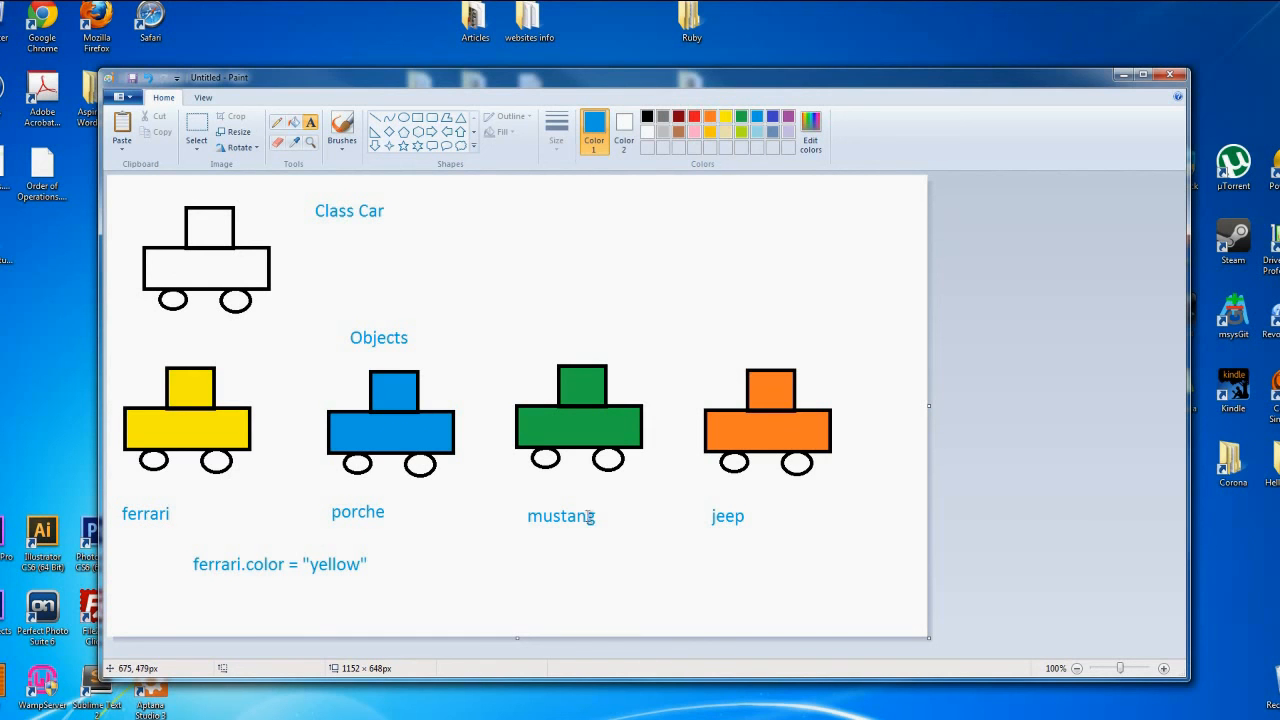
mouse_move(393, 527)
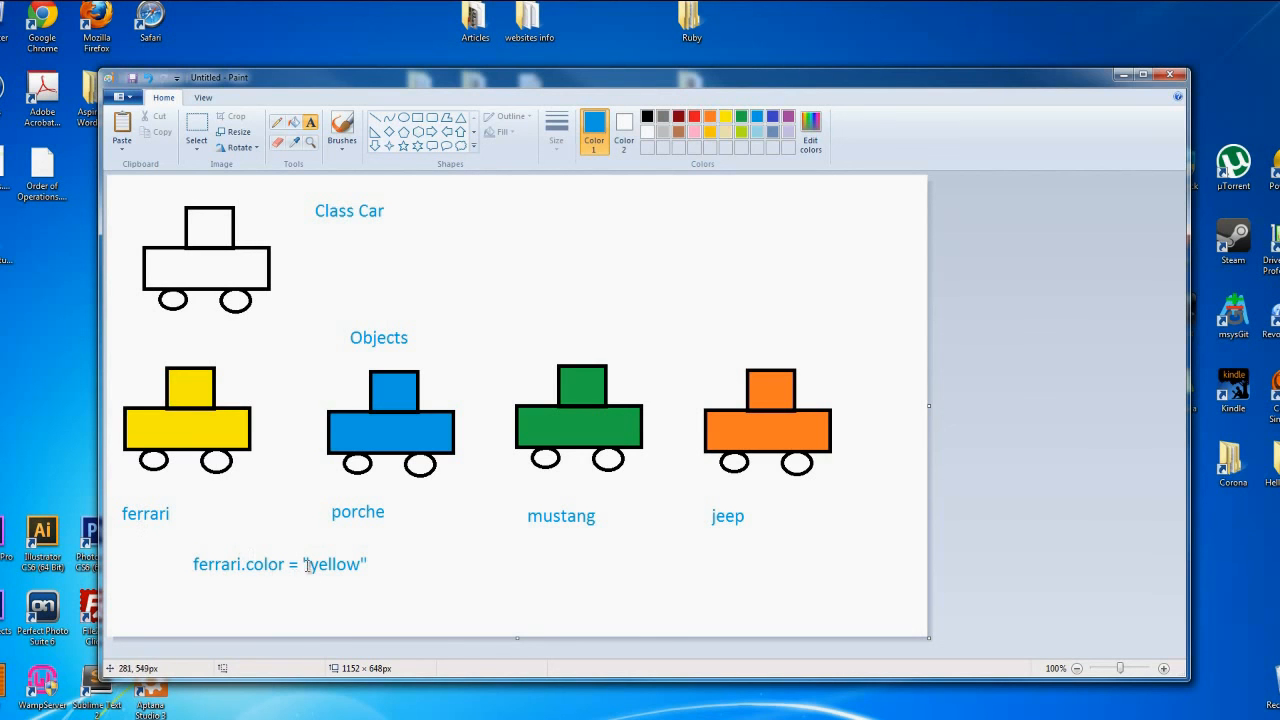
mouse_move(385, 566)
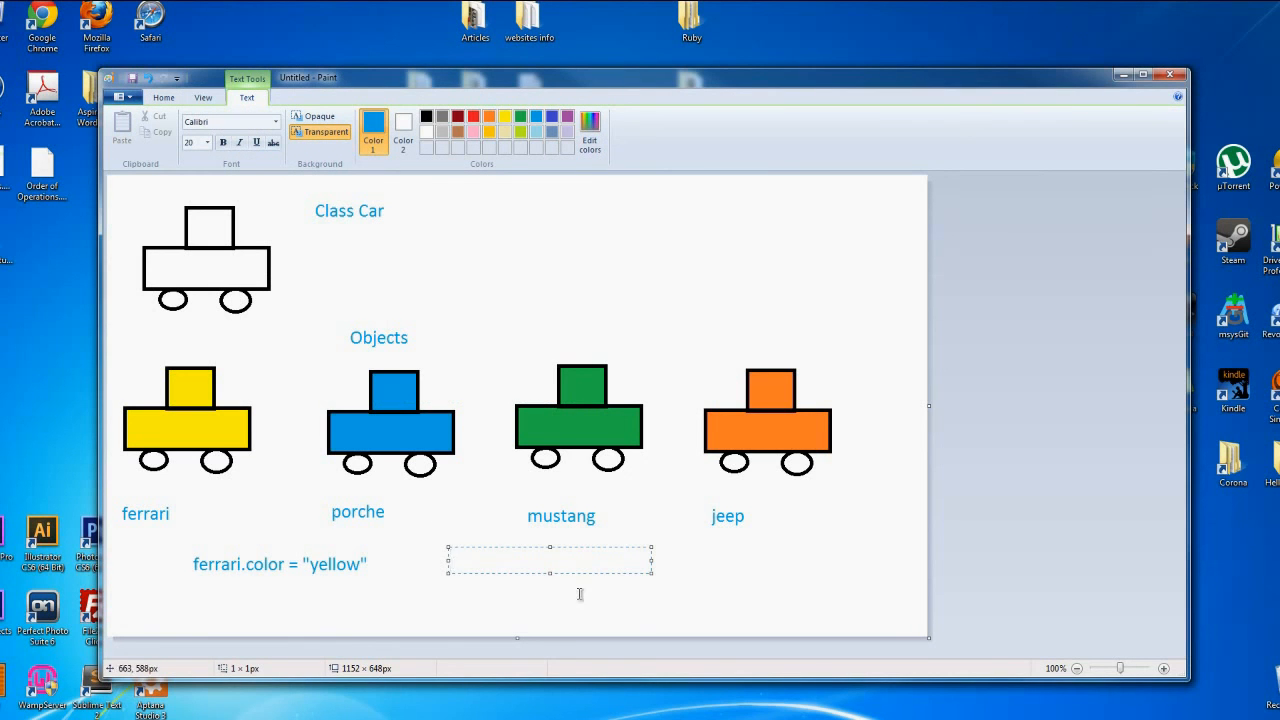
- Write the caption porche.color = "blue" to the right of the ferrari line
type("po")
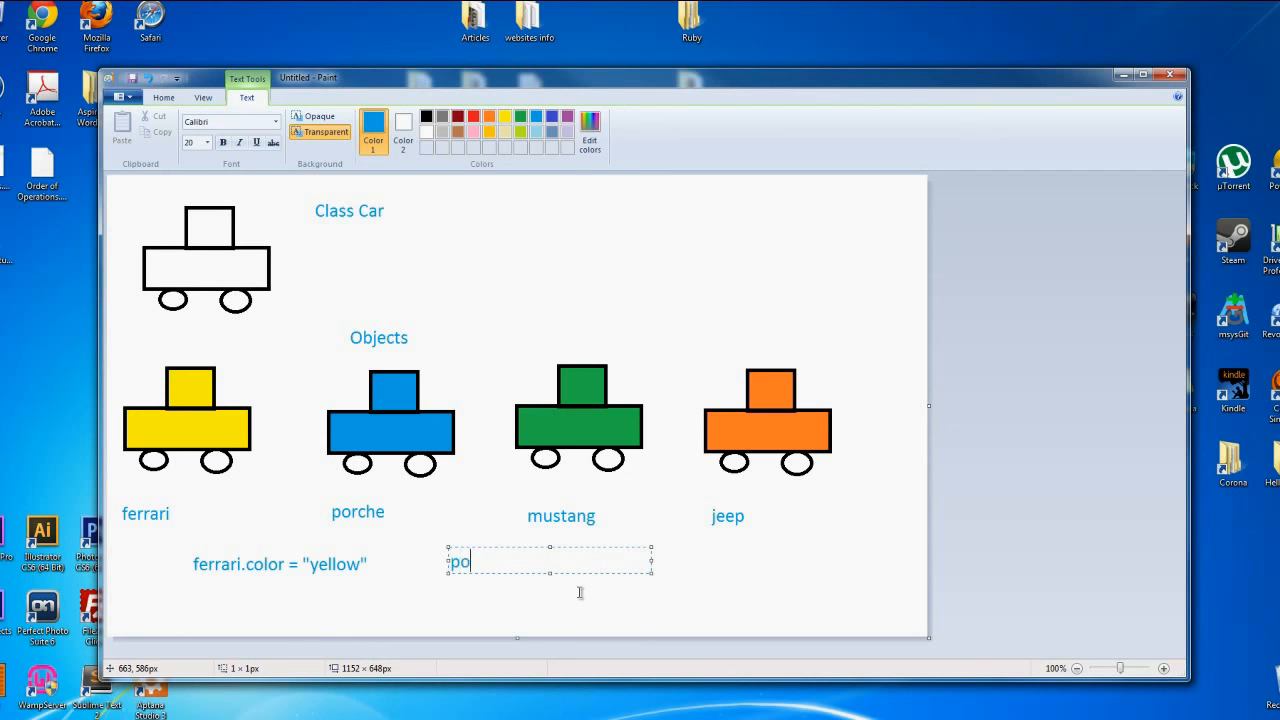
type("rche.col")
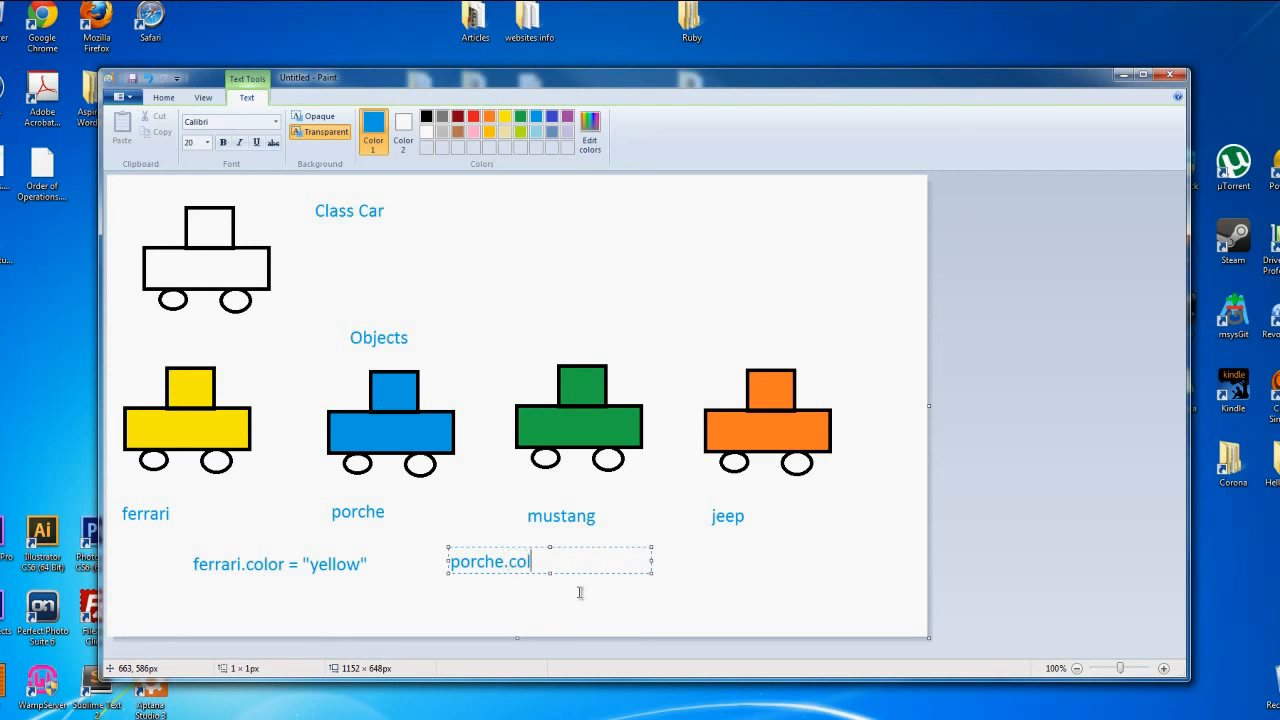
type("or = \"b")
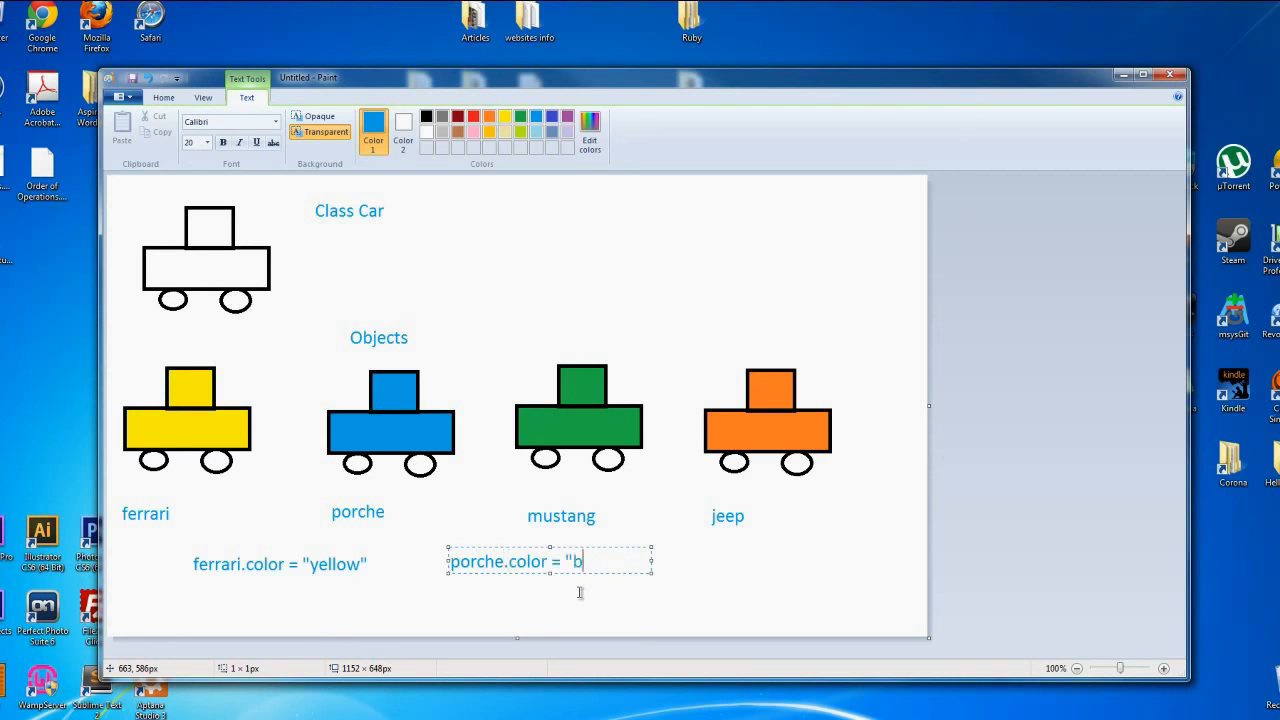
type("lue")
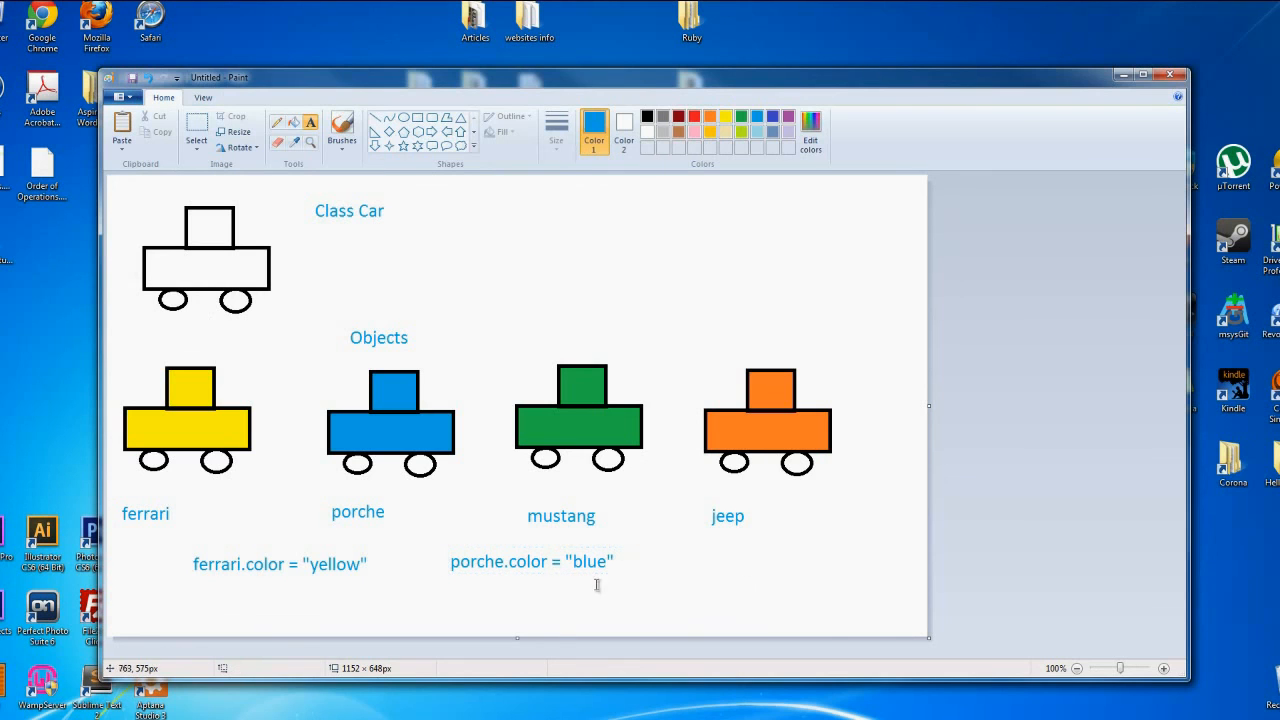
mouse_move(545, 583)
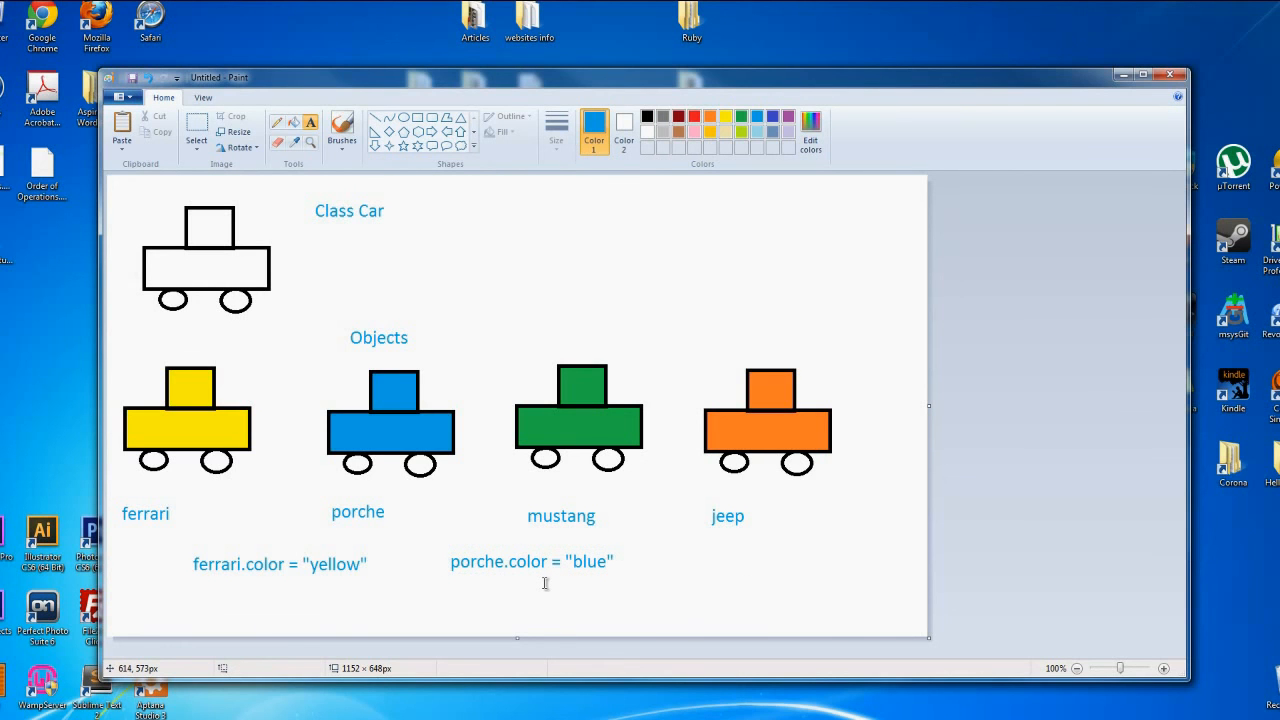